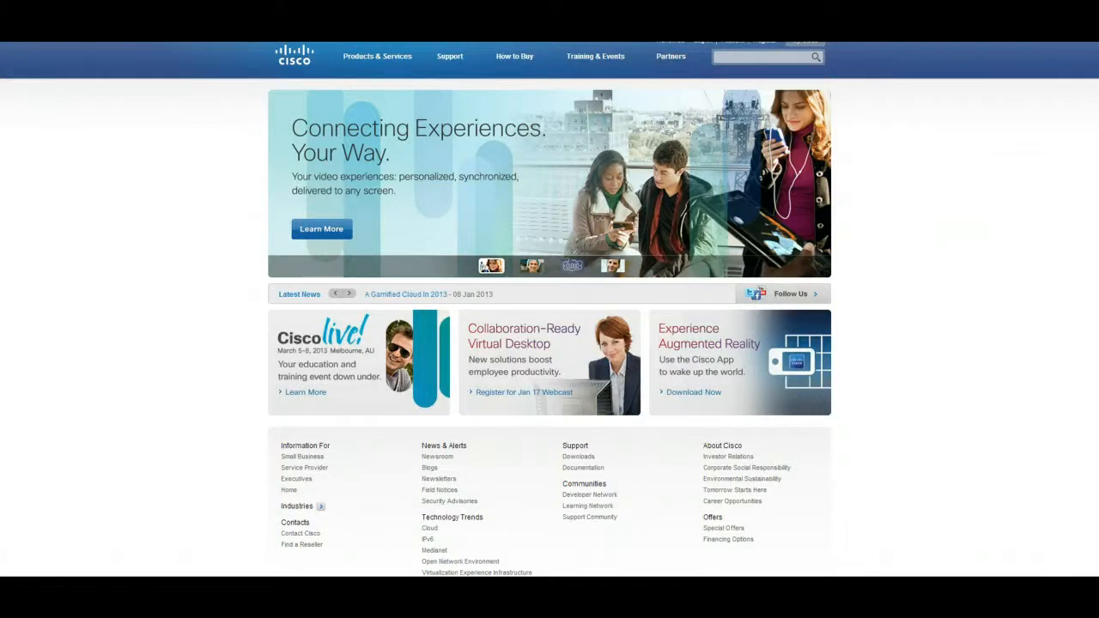
- Repeatedly activate the same control near the top-left of the browser page
left_click(347, 293)
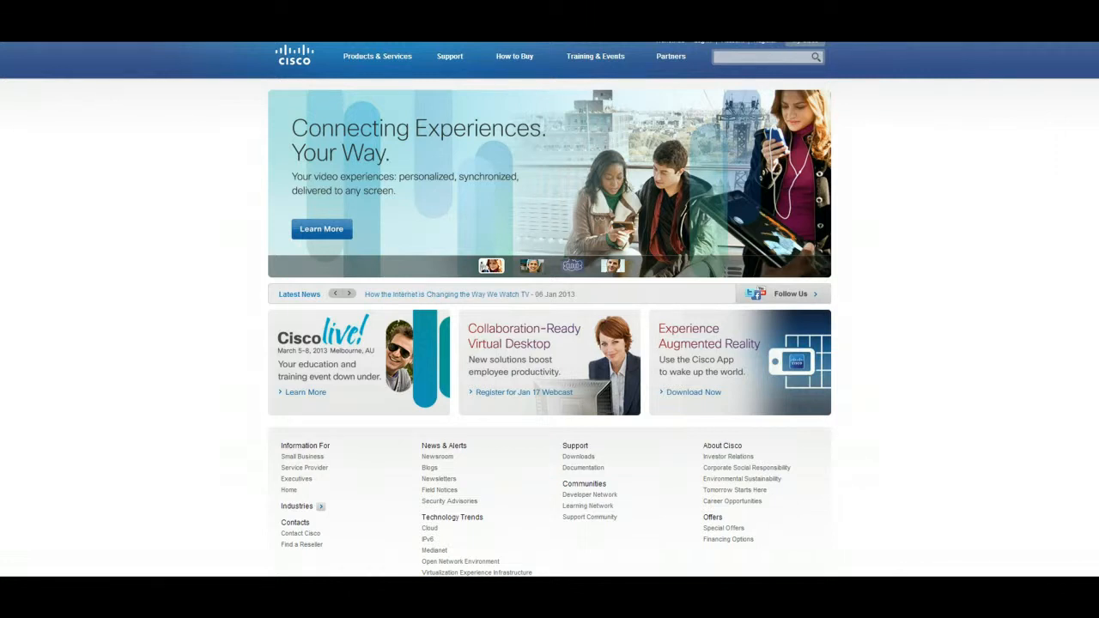
left_click(347, 294)
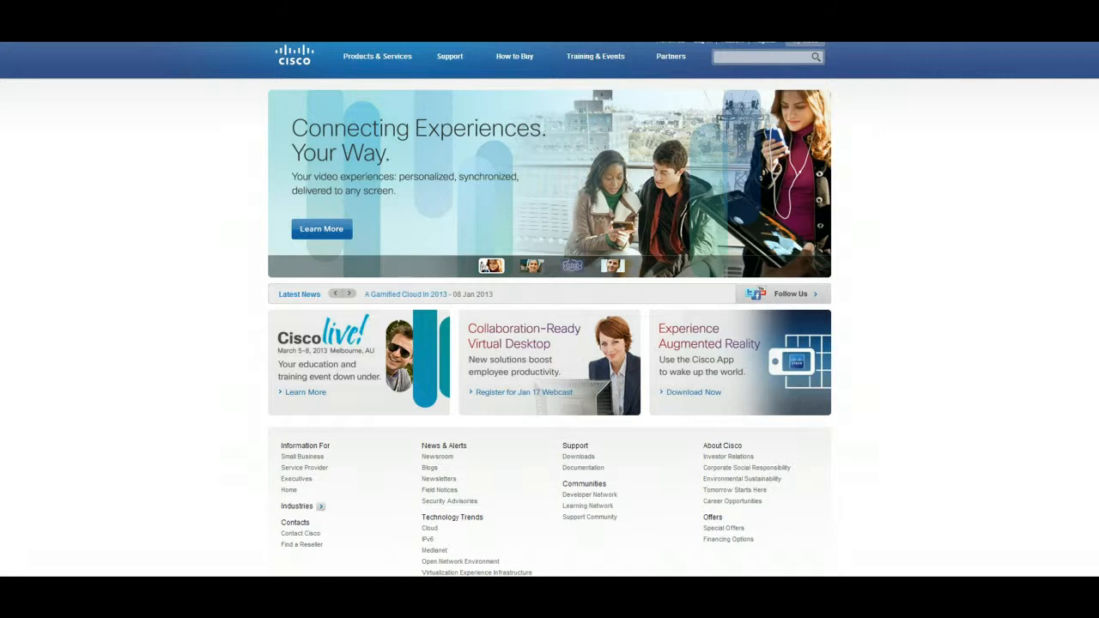
left_click(347, 294)
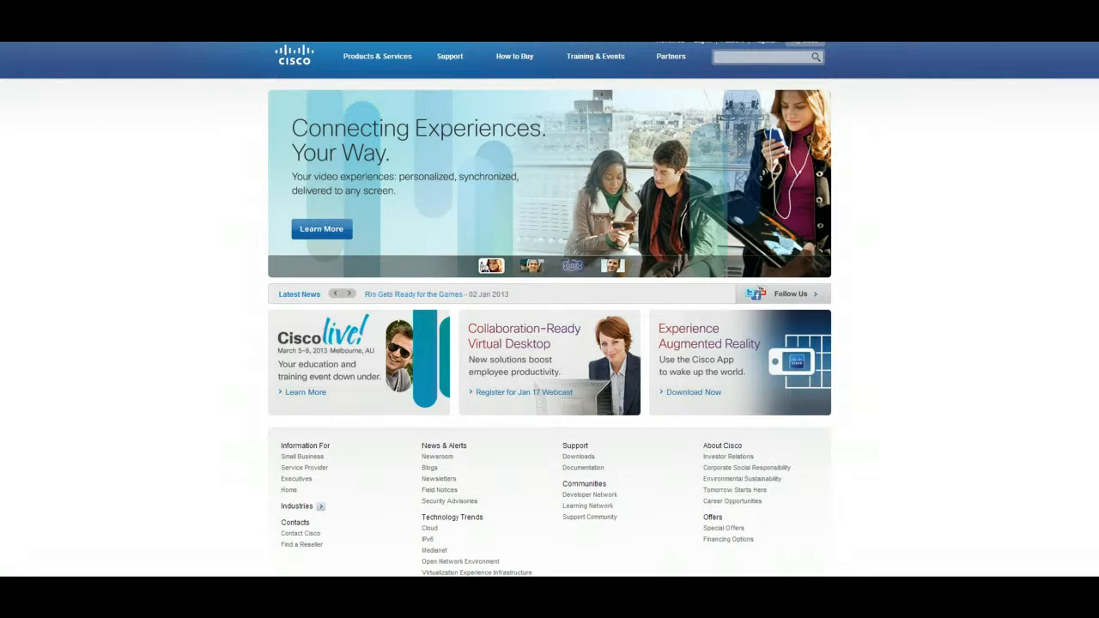
left_click(335, 294)
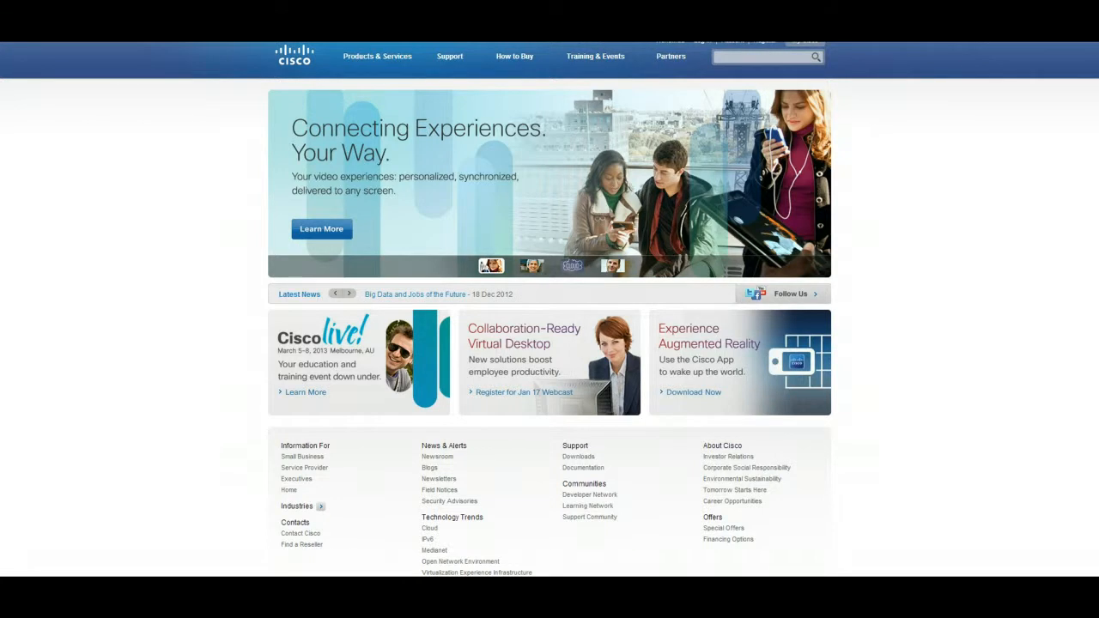
left_click(347, 294)
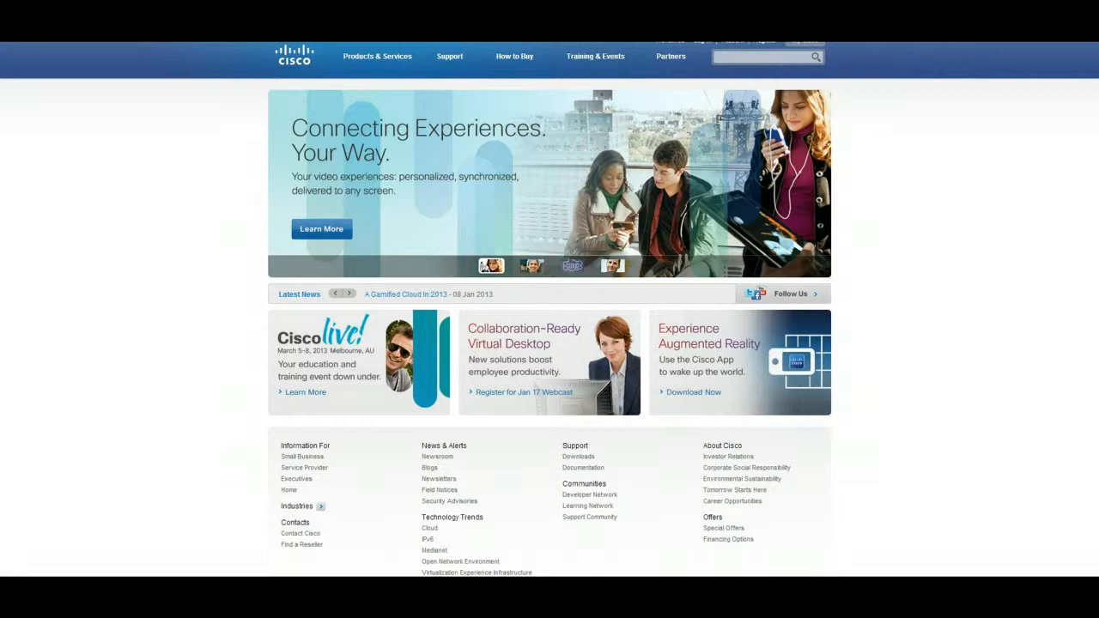
left_click(347, 294)
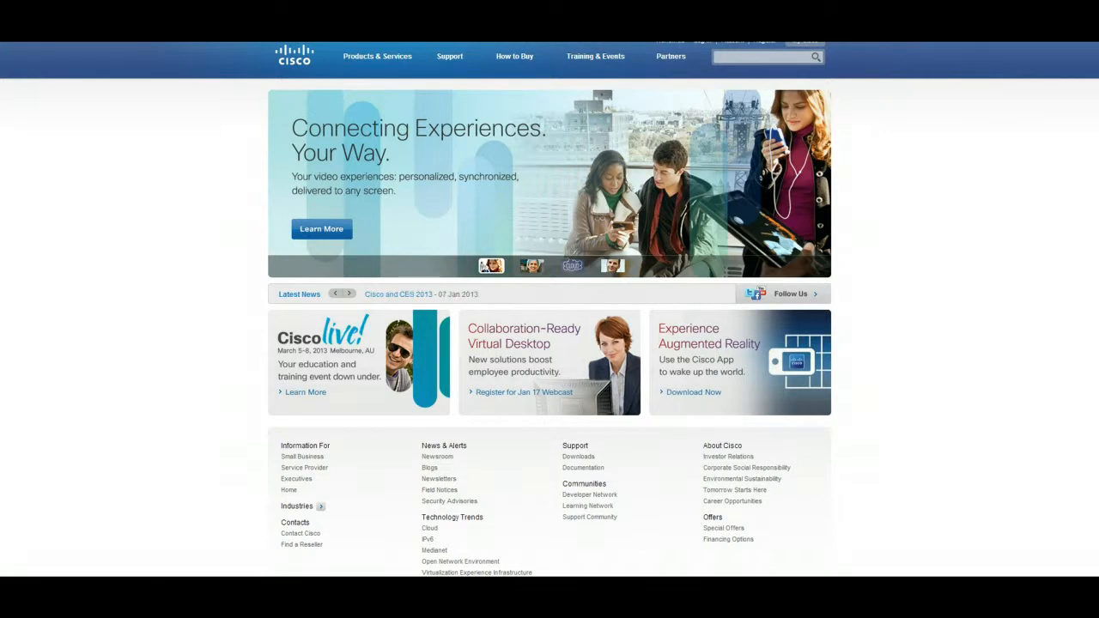
left_click(347, 294)
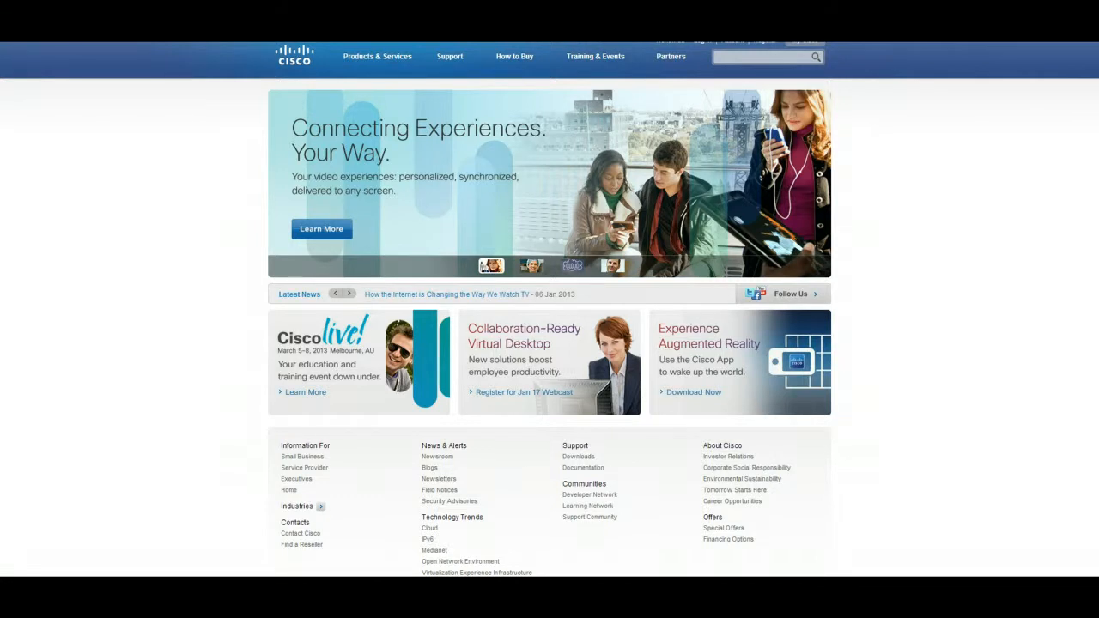
left_click(347, 294)
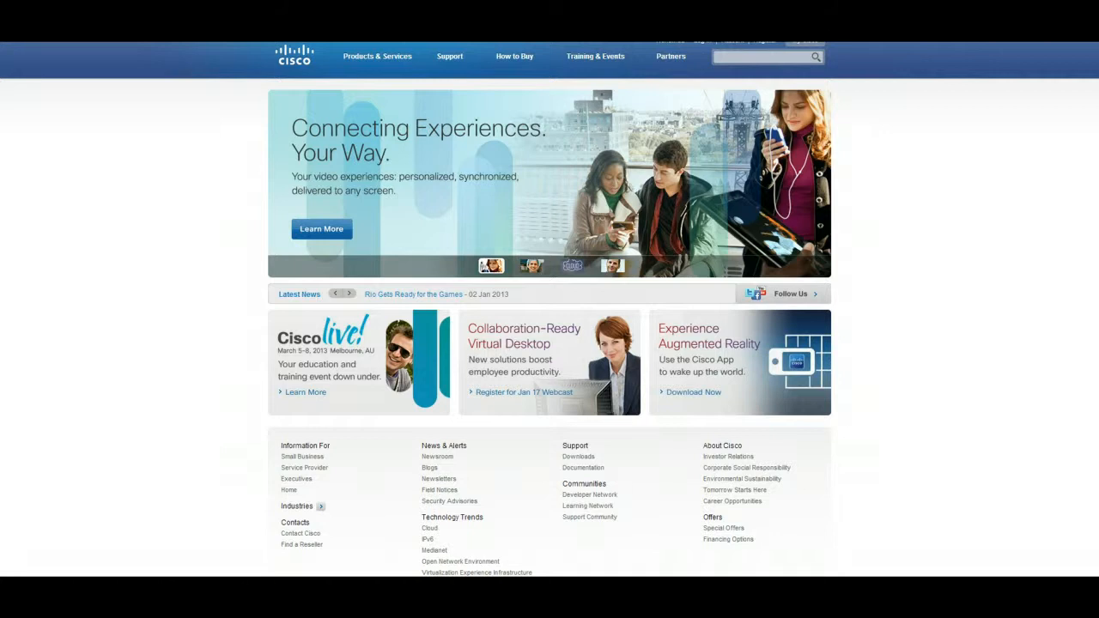
left_click(347, 293)
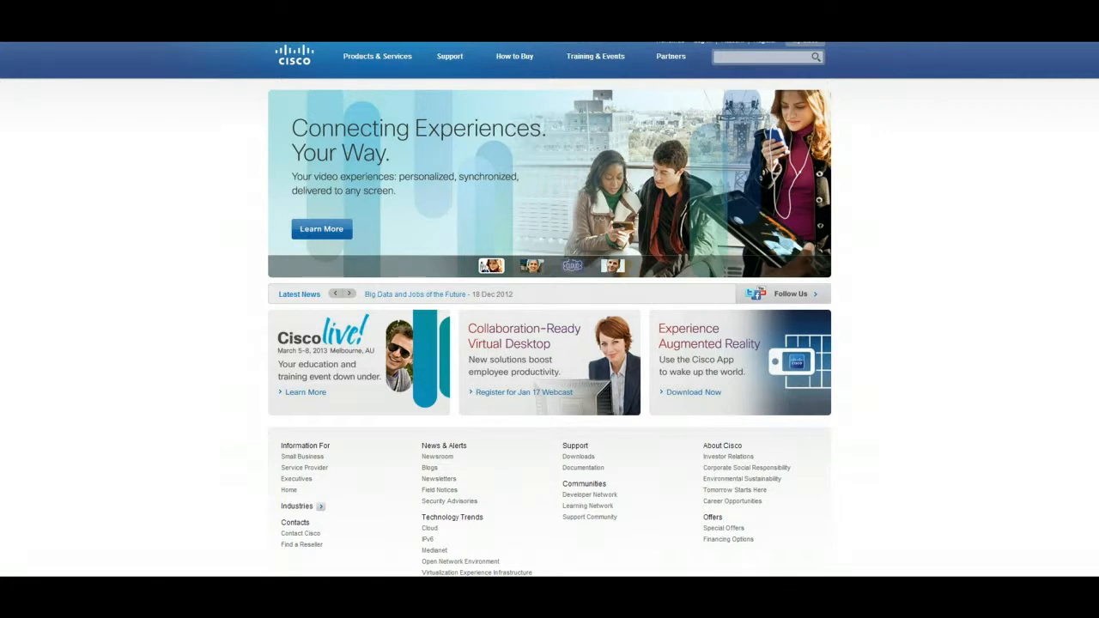
left_click(348, 294)
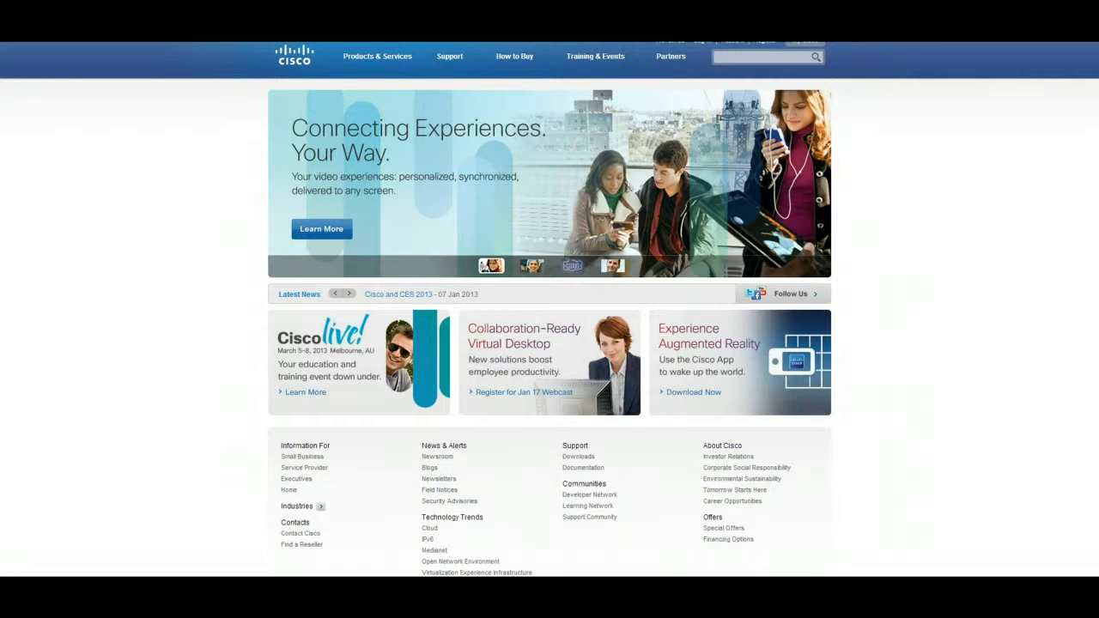
left_click(347, 293)
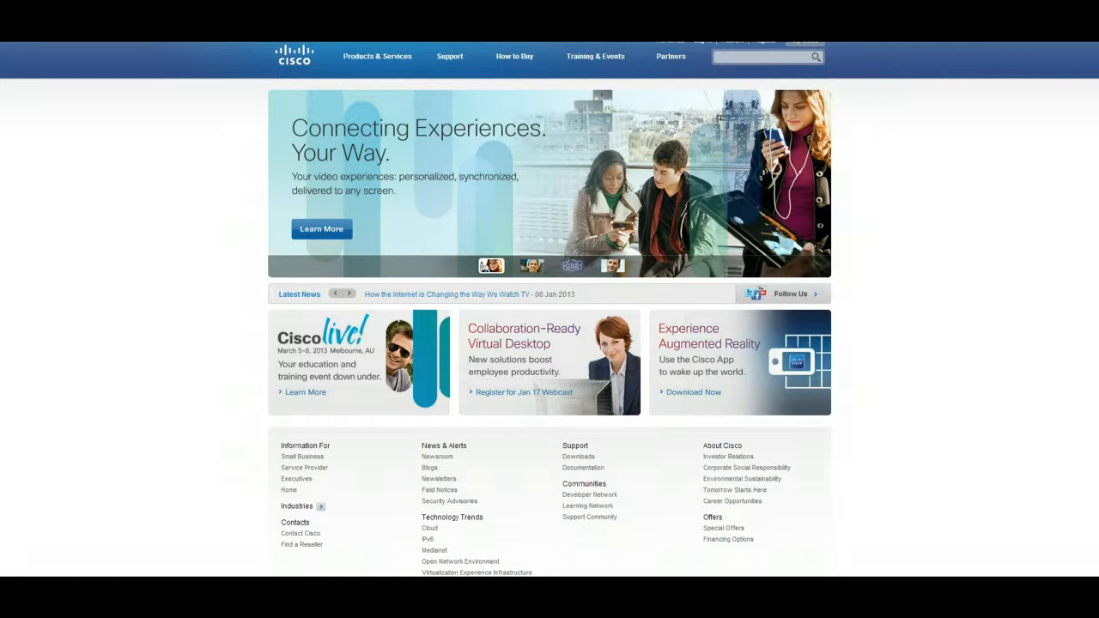
left_click(345, 293)
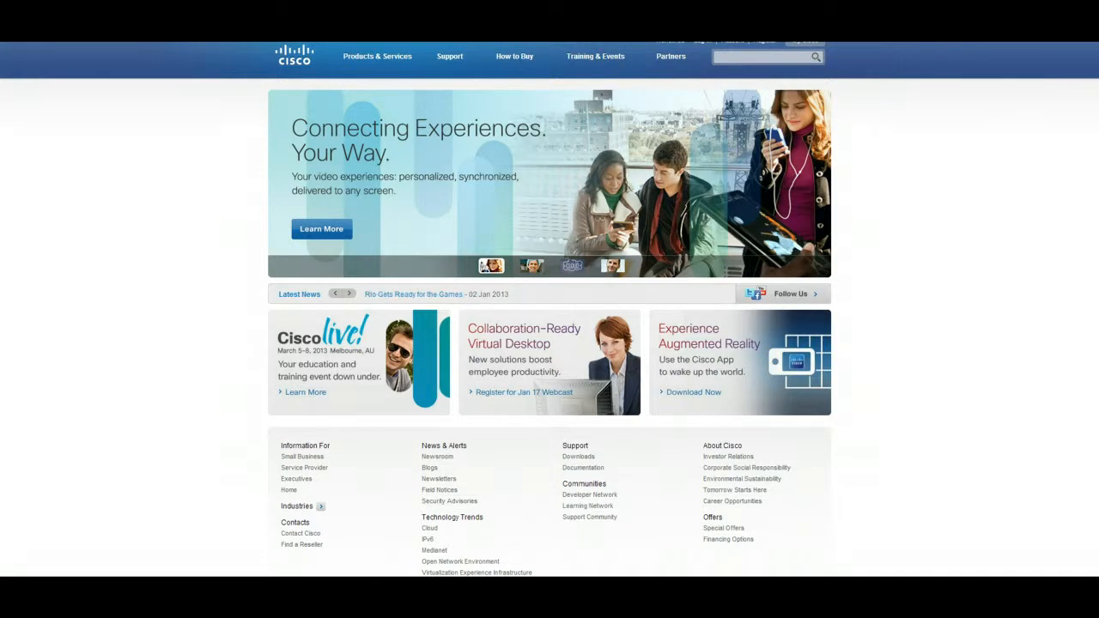
left_click(333, 293)
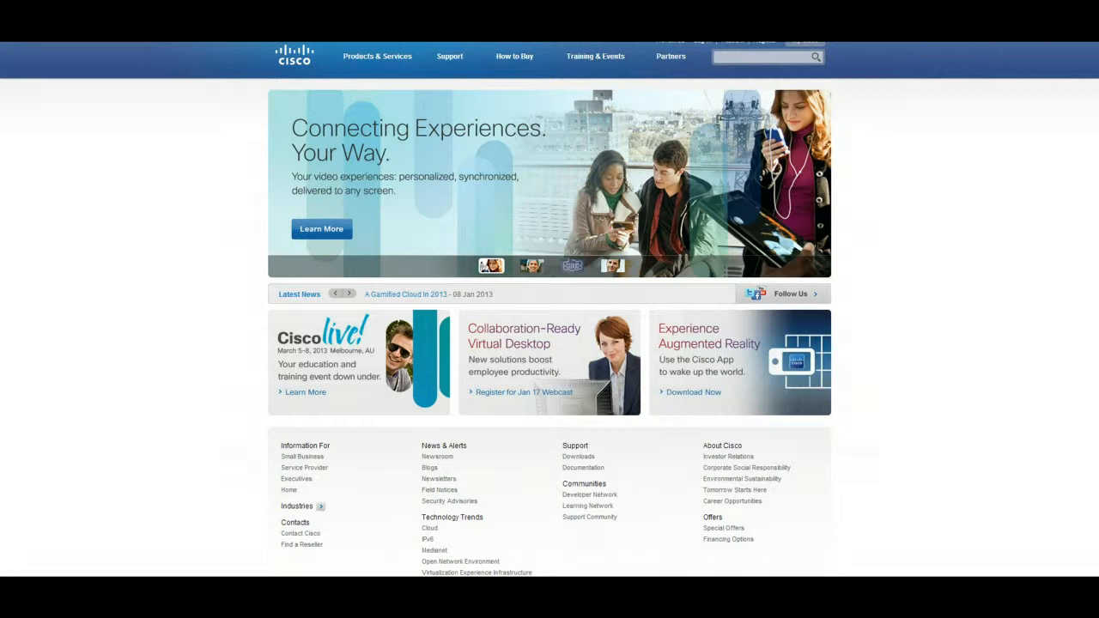
left_click(349, 293)
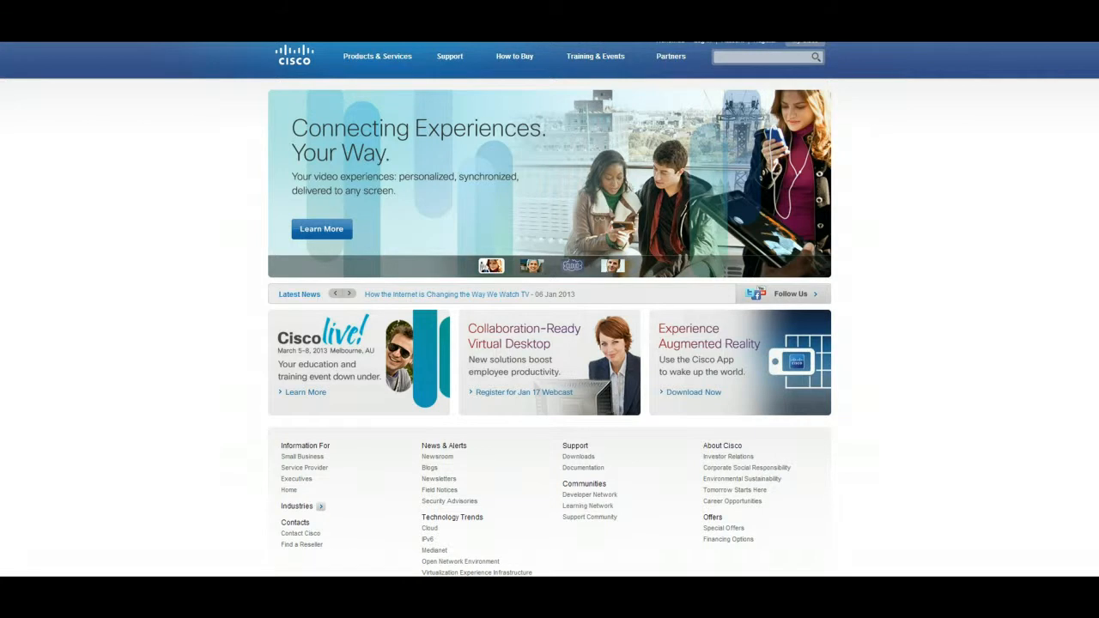
left_click(347, 294)
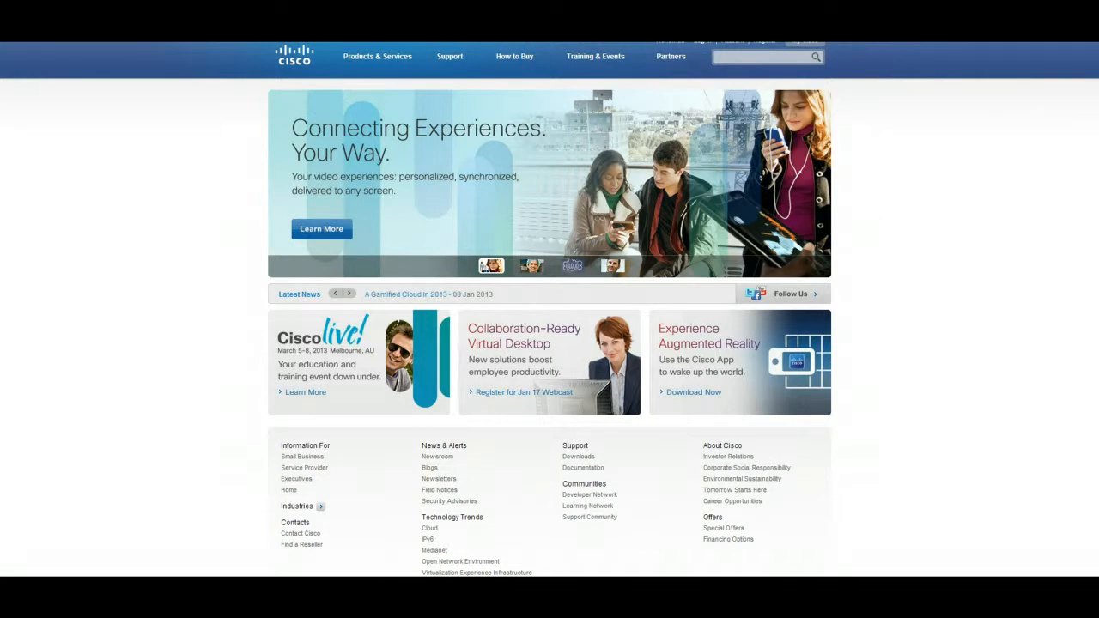
left_click(347, 293)
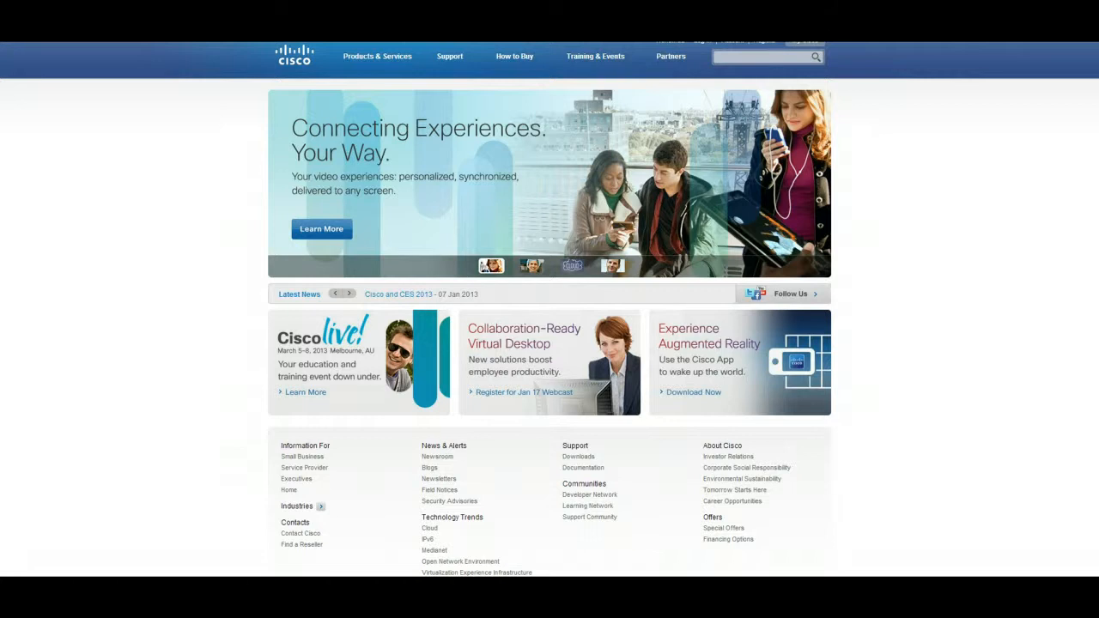
left_click(347, 294)
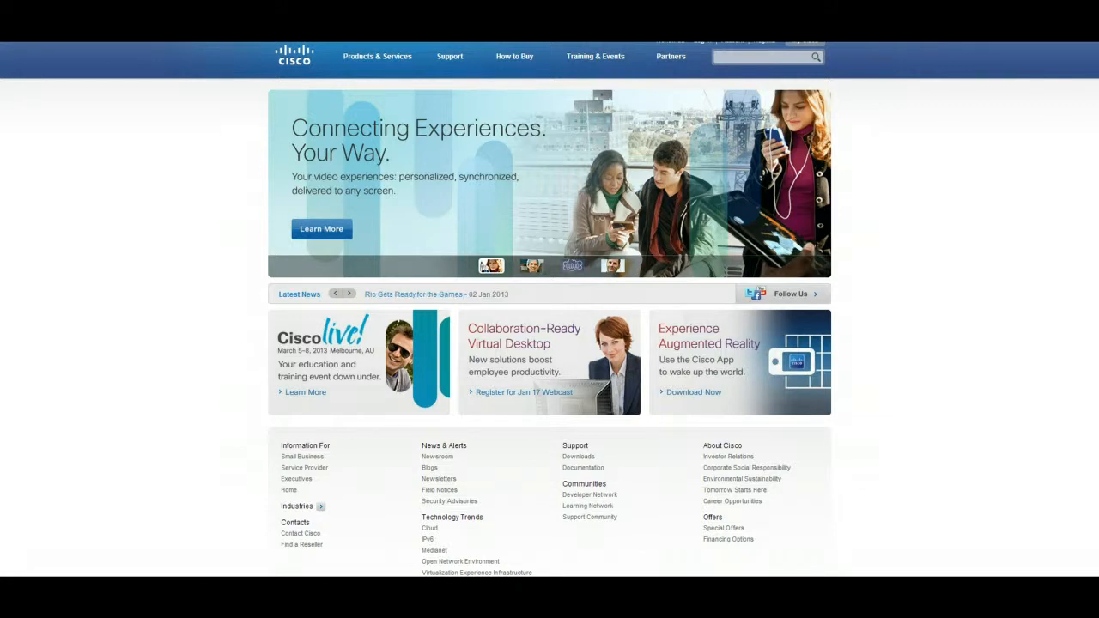
left_click(347, 294)
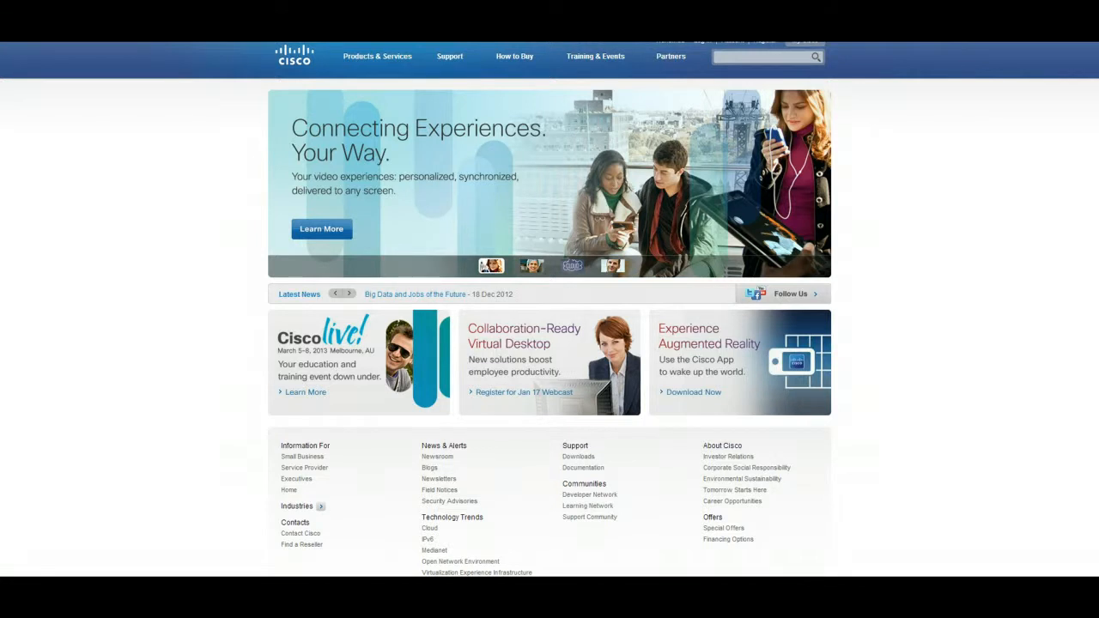
left_click(347, 294)
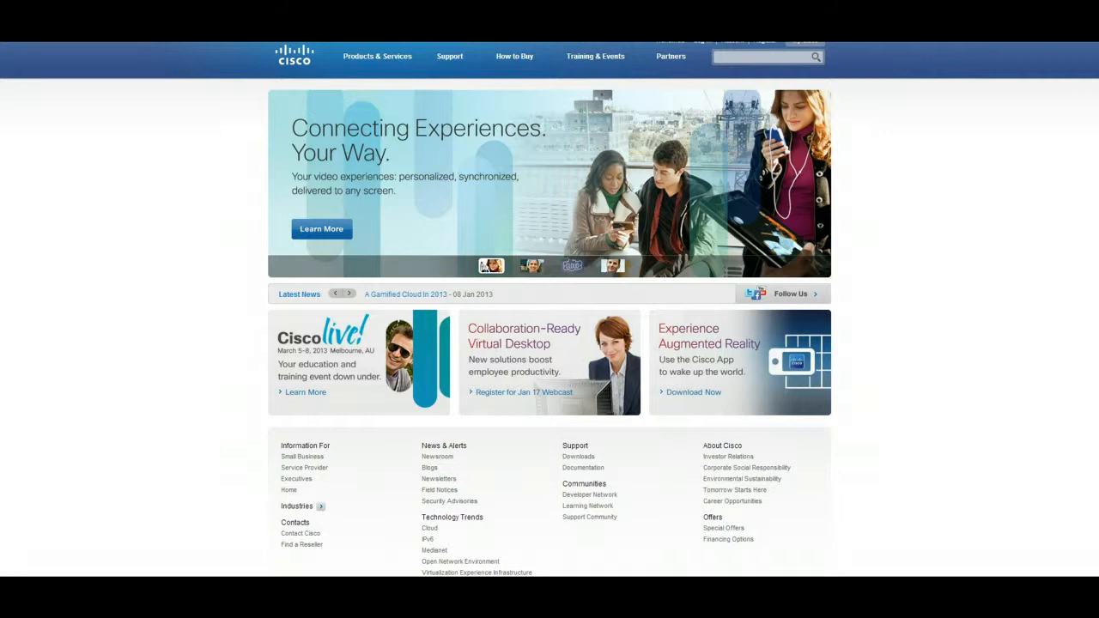
left_click(346, 294)
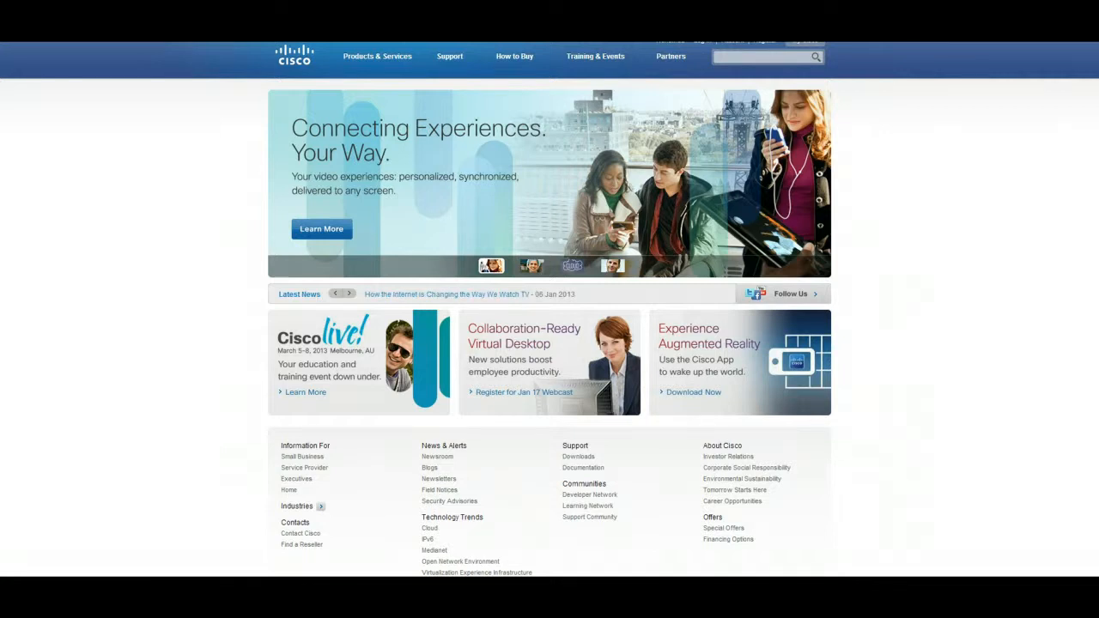
left_click(347, 294)
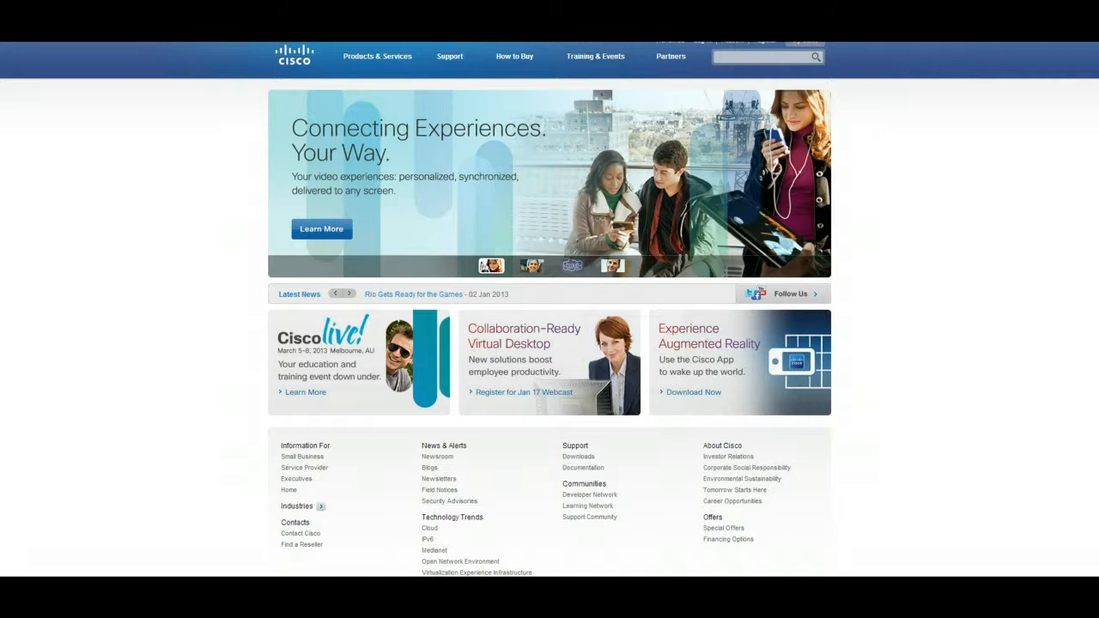
left_click(335, 294)
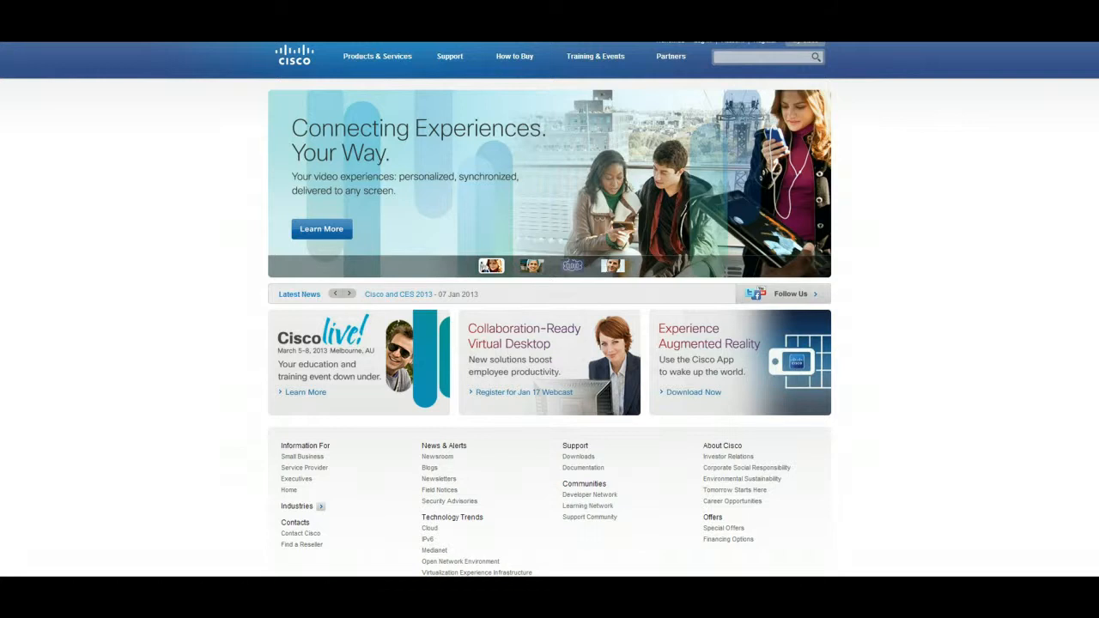
left_click(334, 293)
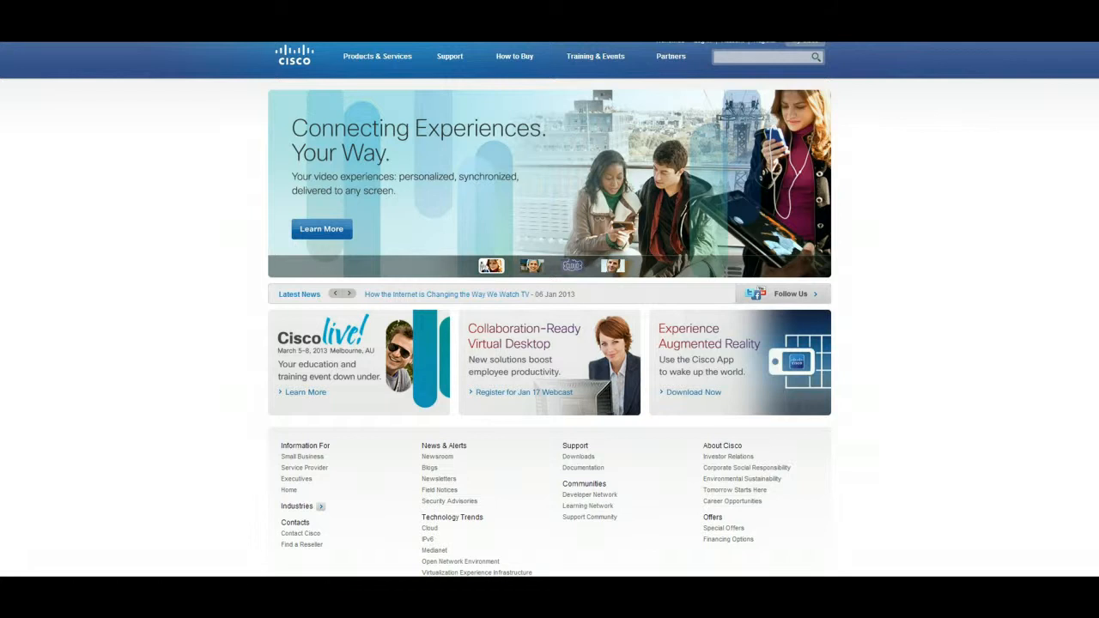
left_click(337, 294)
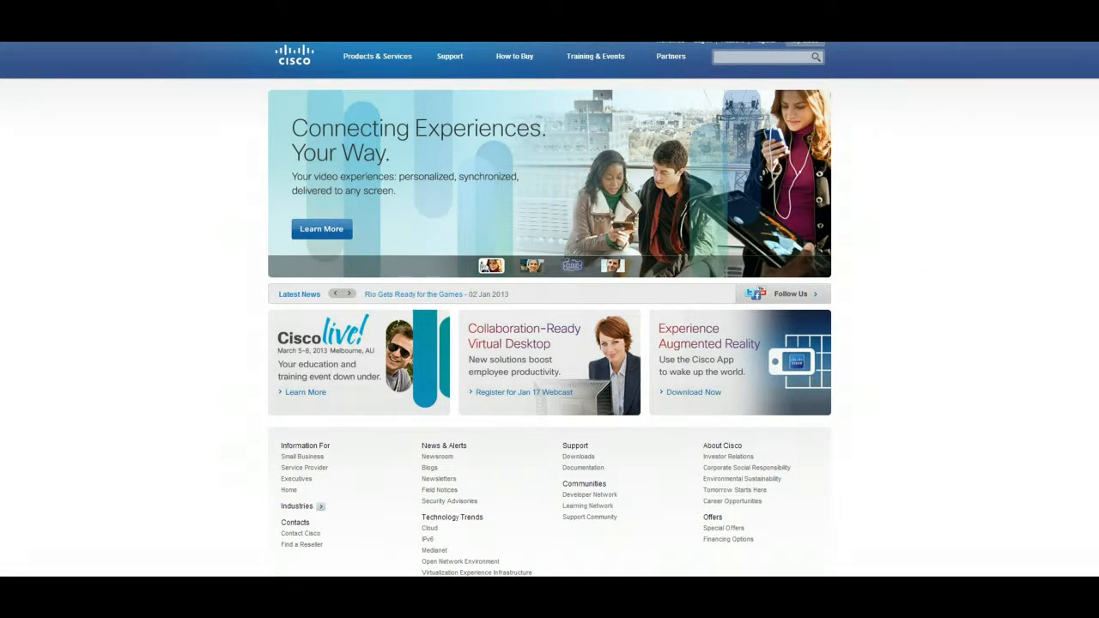
left_click(337, 294)
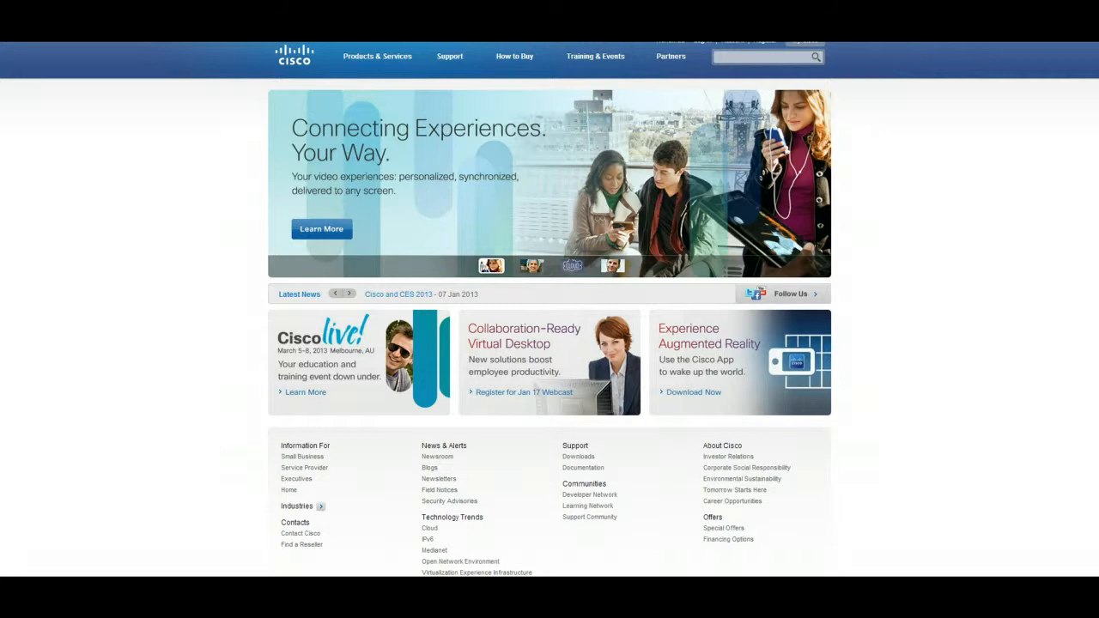
left_click(347, 294)
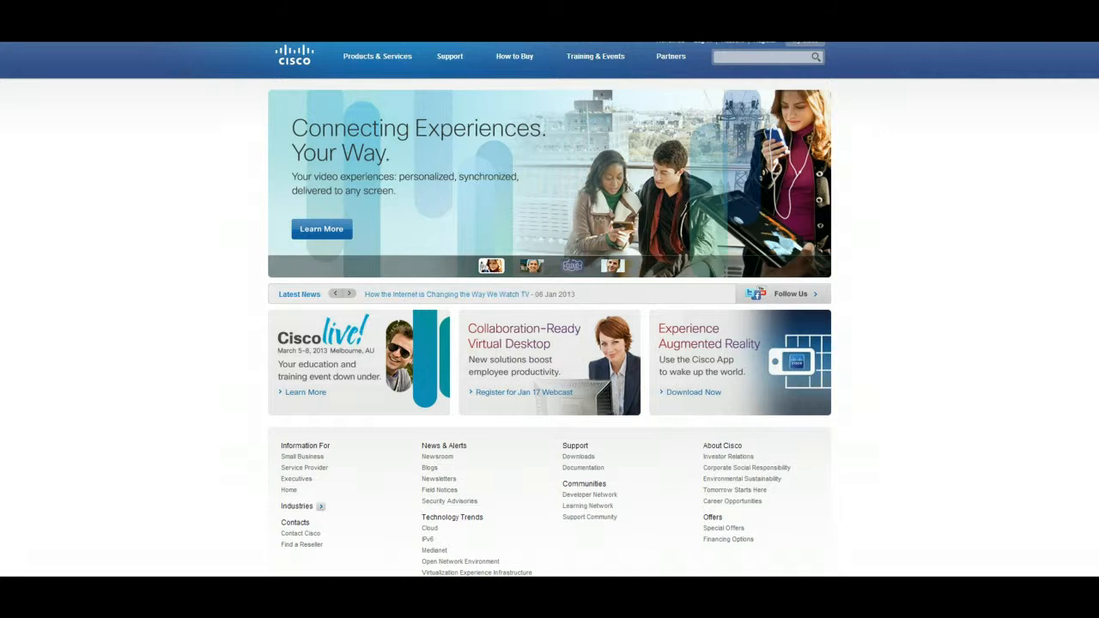
left_click(345, 294)
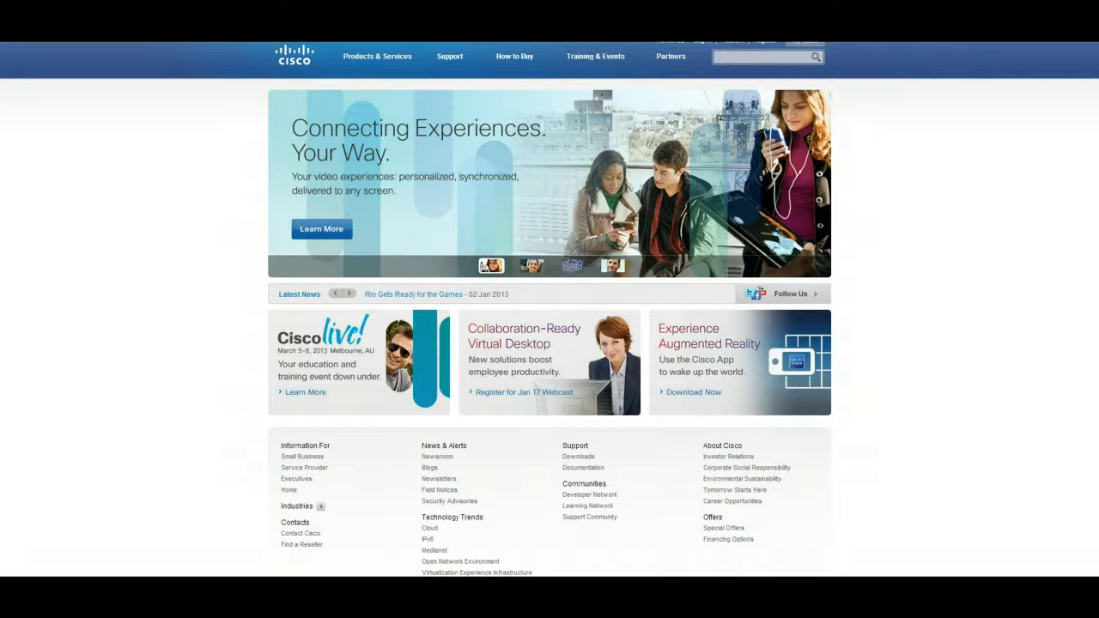
left_click(349, 294)
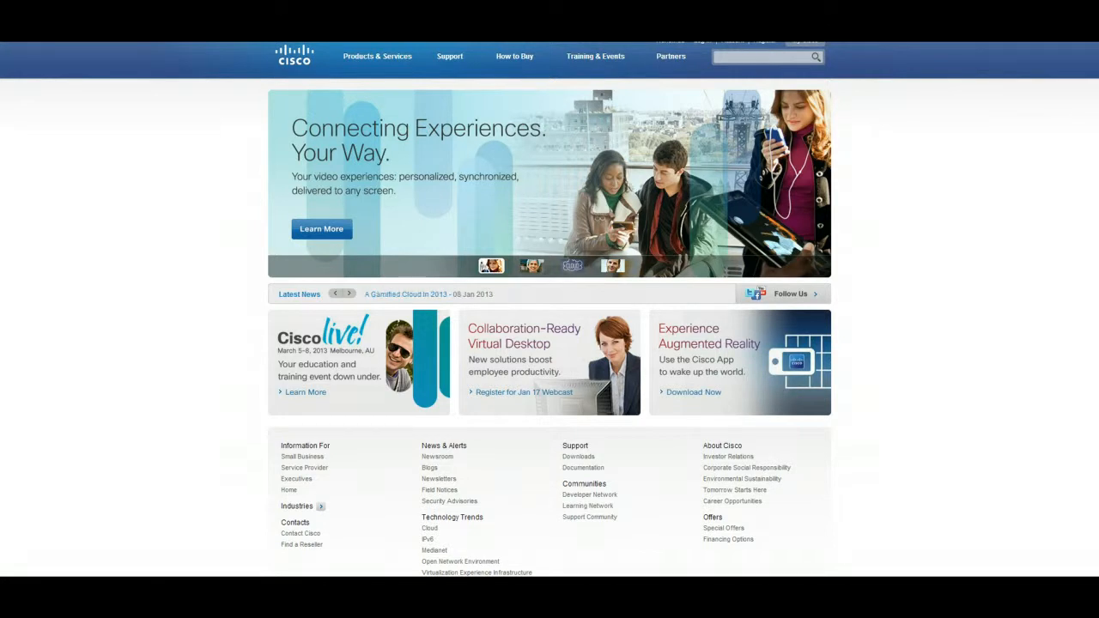
left_click(349, 294)
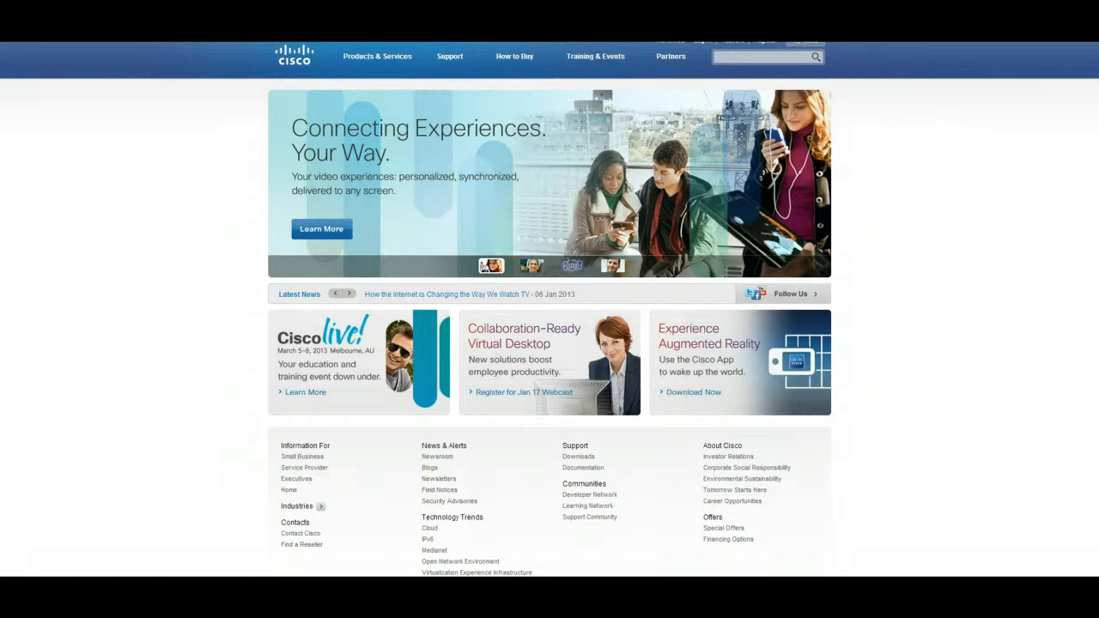
left_click(349, 293)
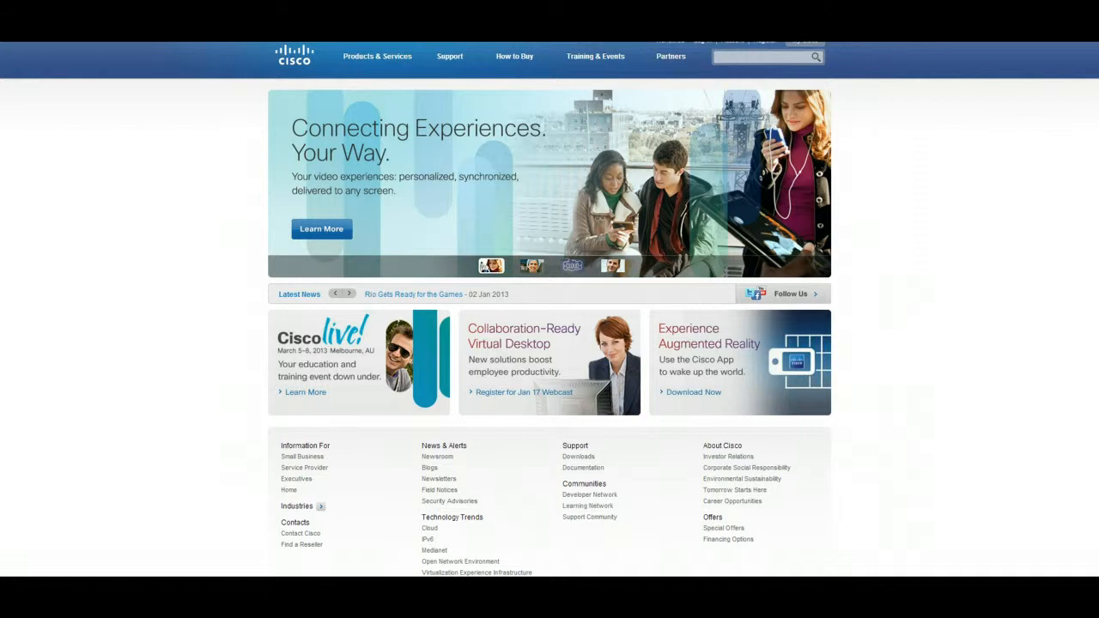
left_click(335, 294)
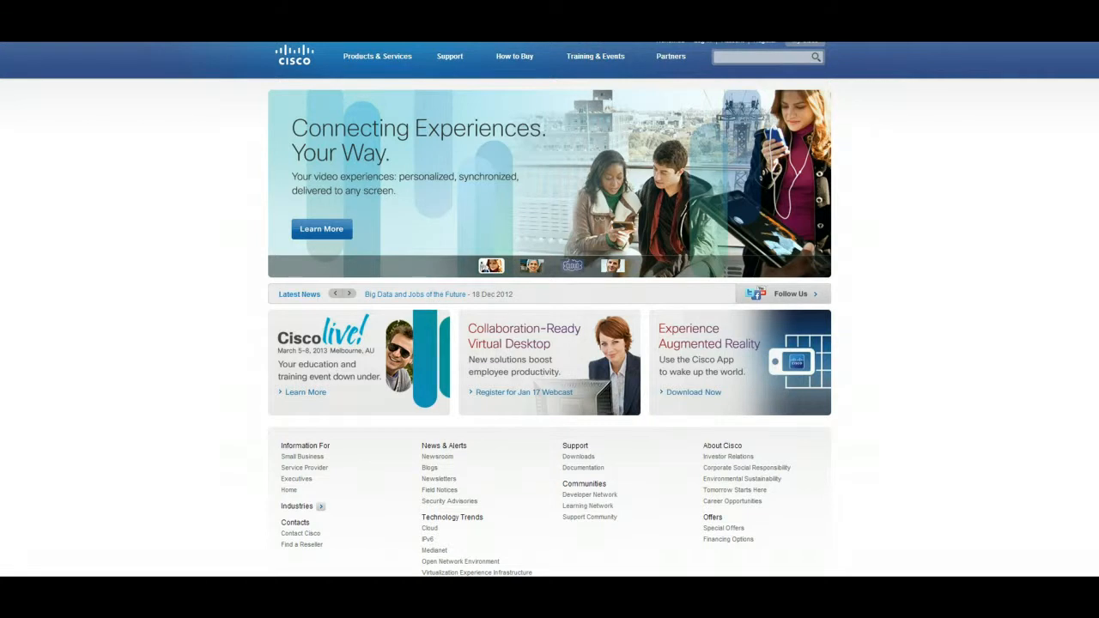
left_click(348, 293)
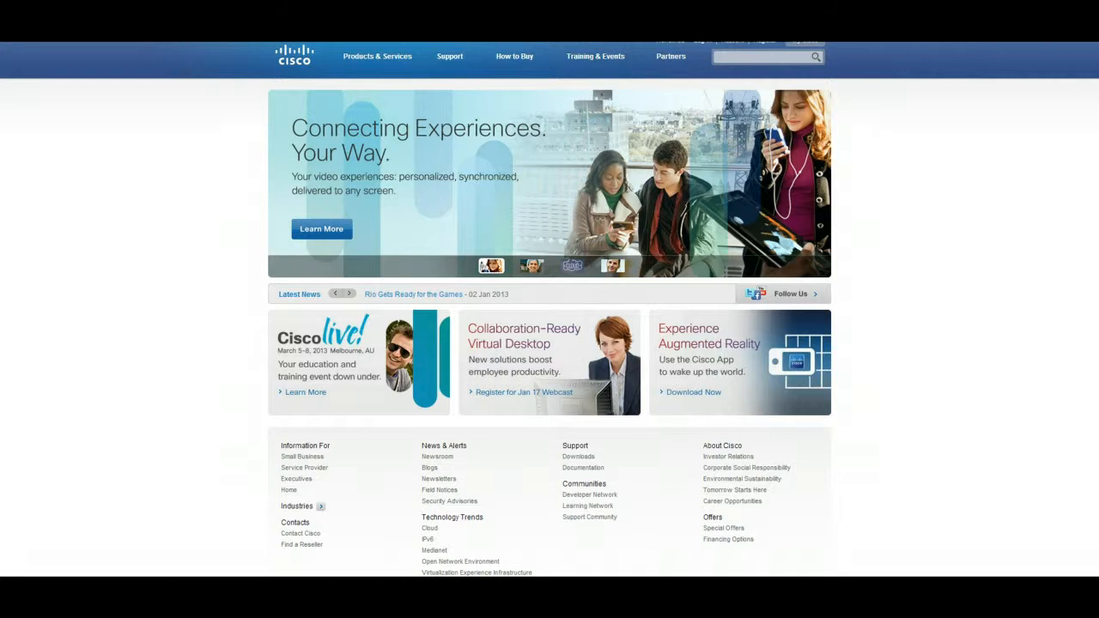
left_click(345, 293)
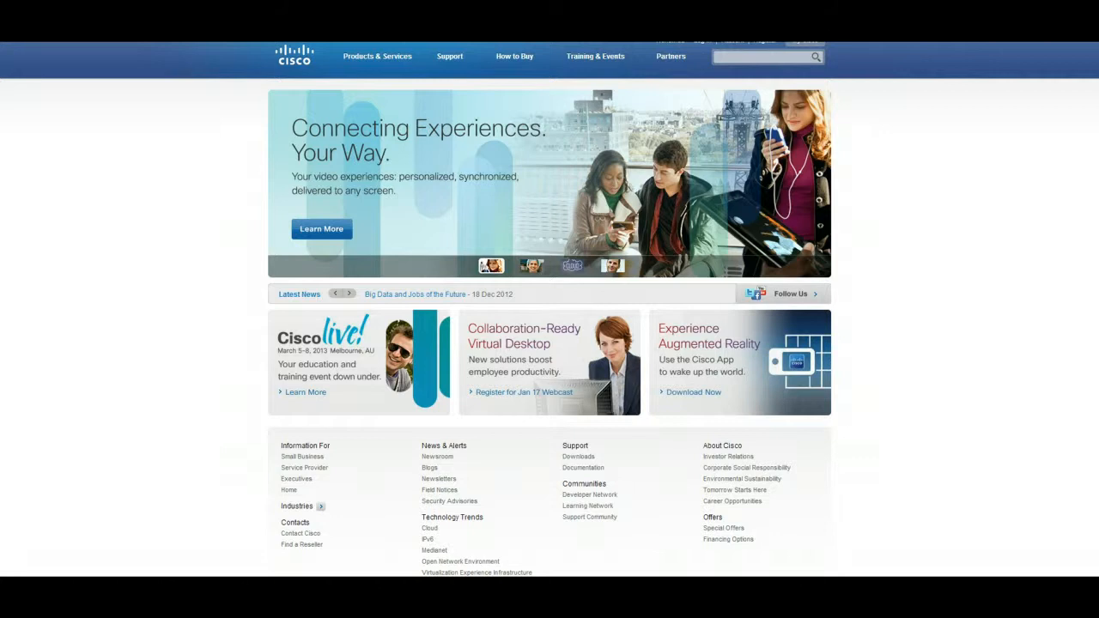
left_click(348, 294)
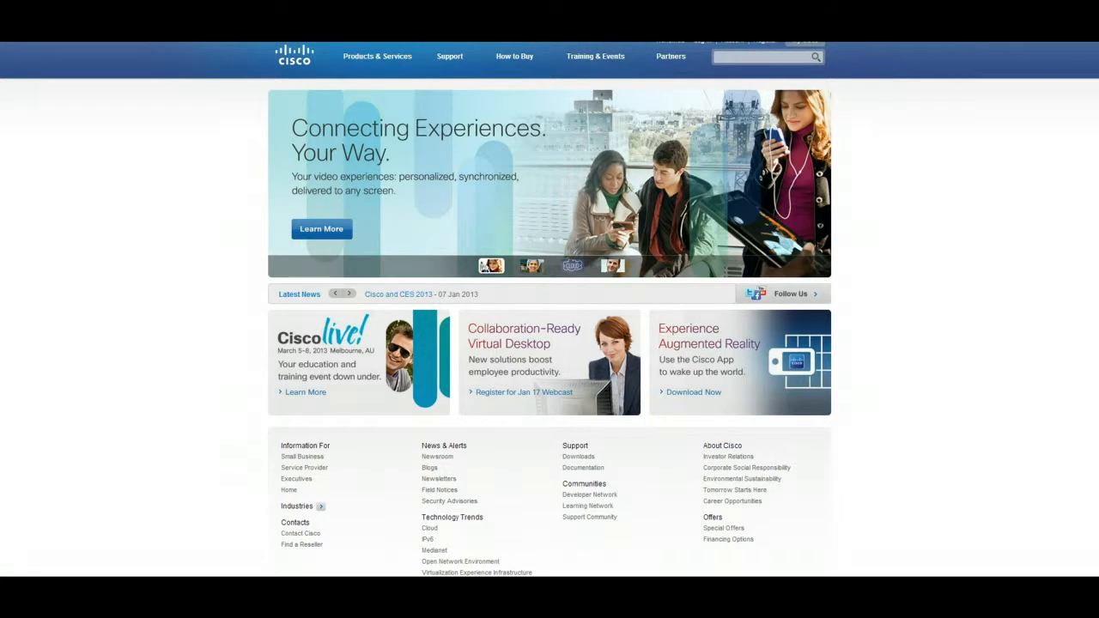
left_click(344, 294)
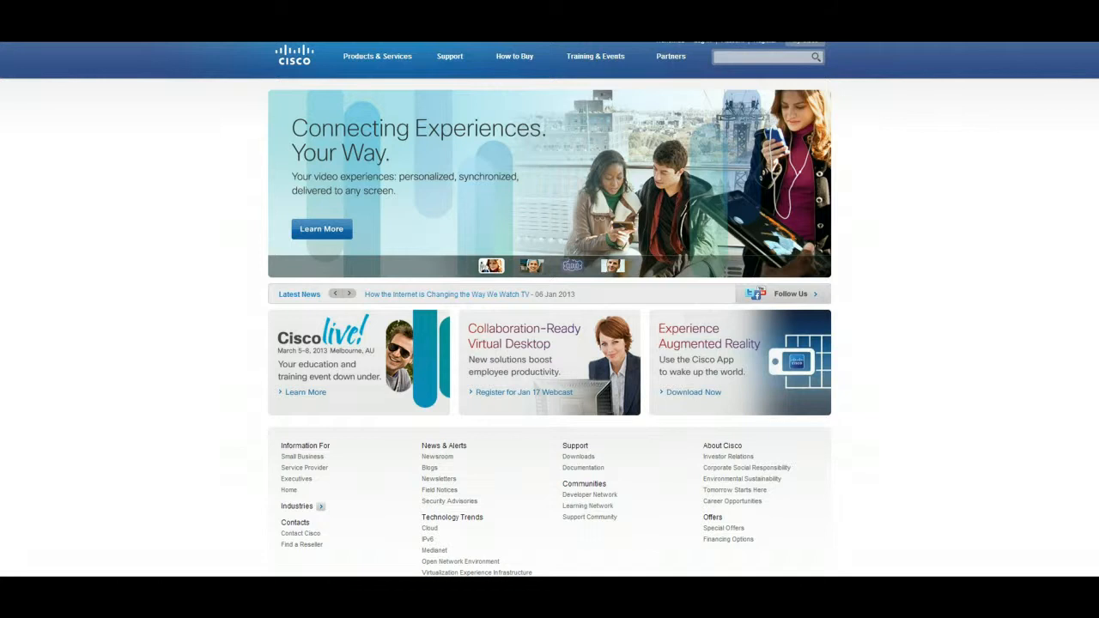
left_click(347, 294)
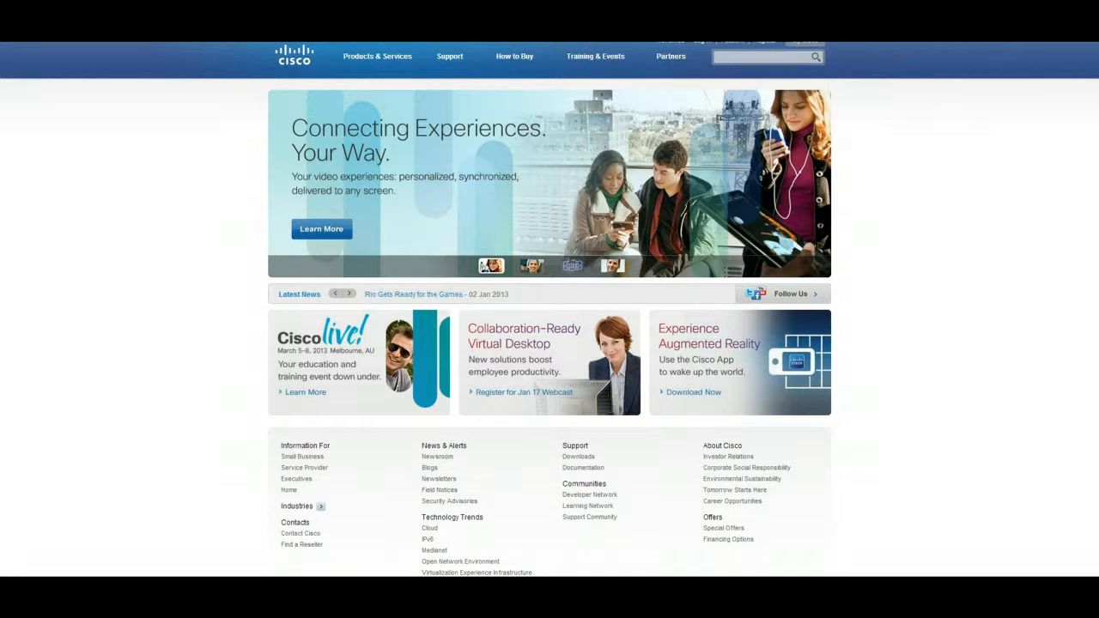
left_click(347, 294)
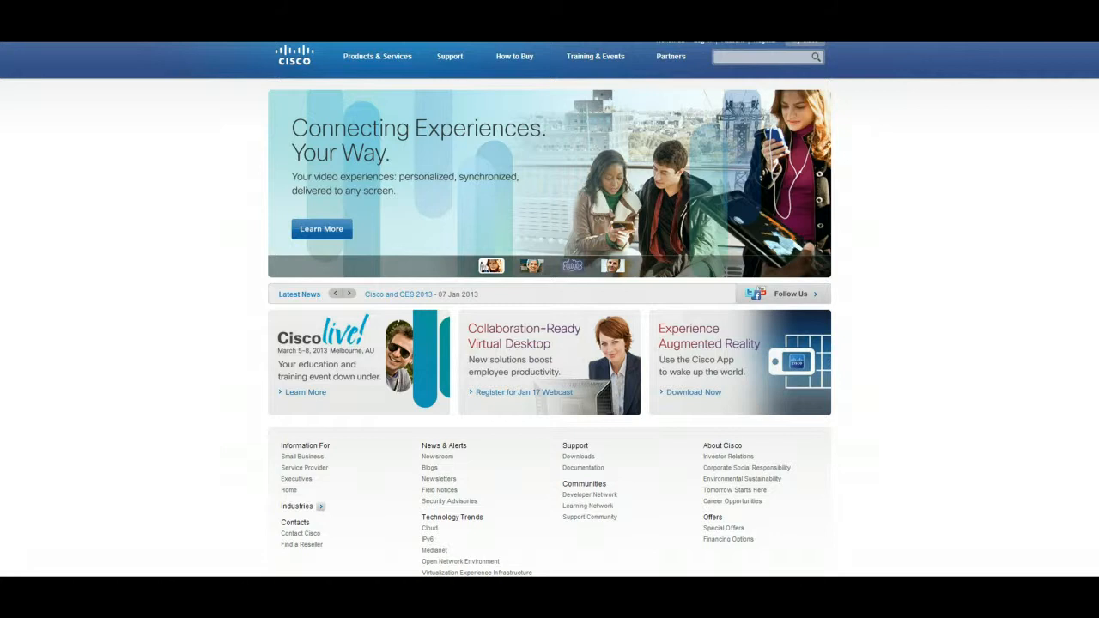
left_click(343, 294)
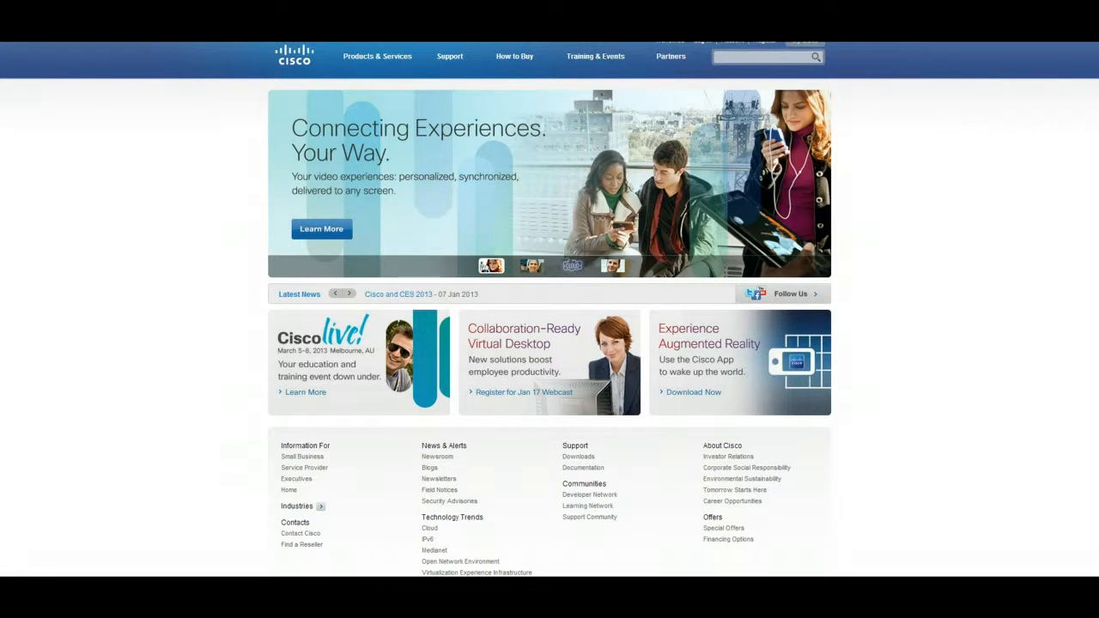
left_click(336, 294)
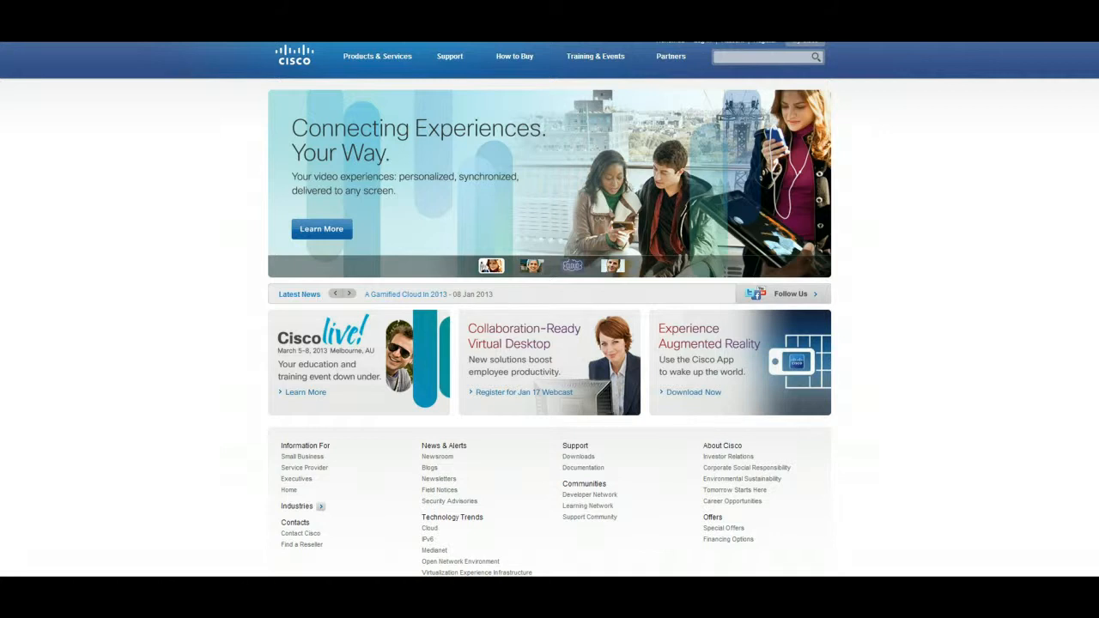
left_click(347, 294)
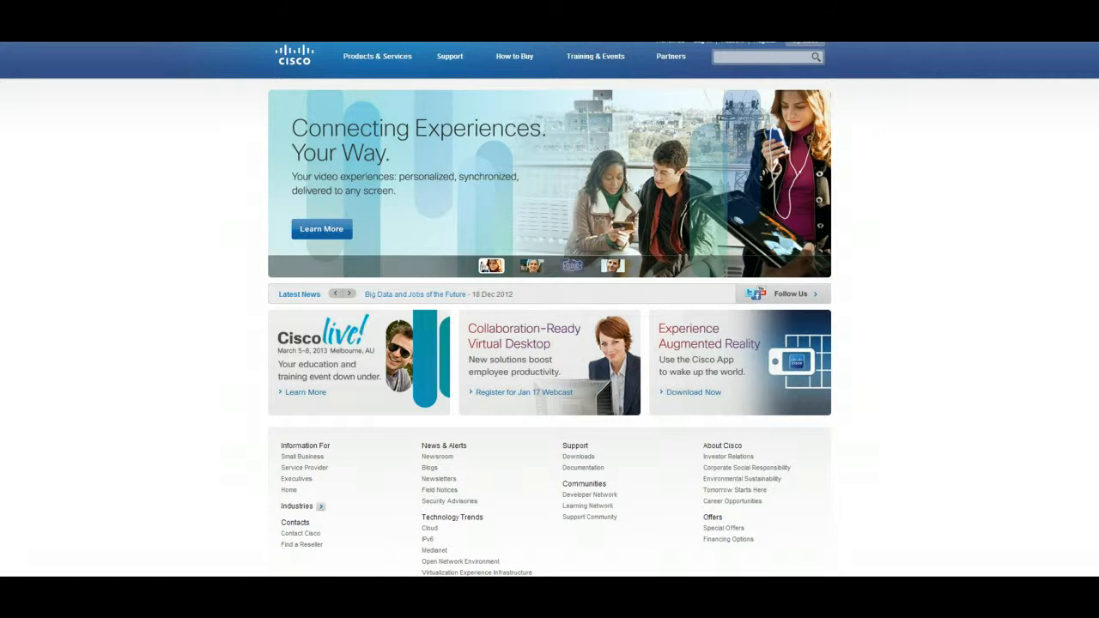
left_click(348, 293)
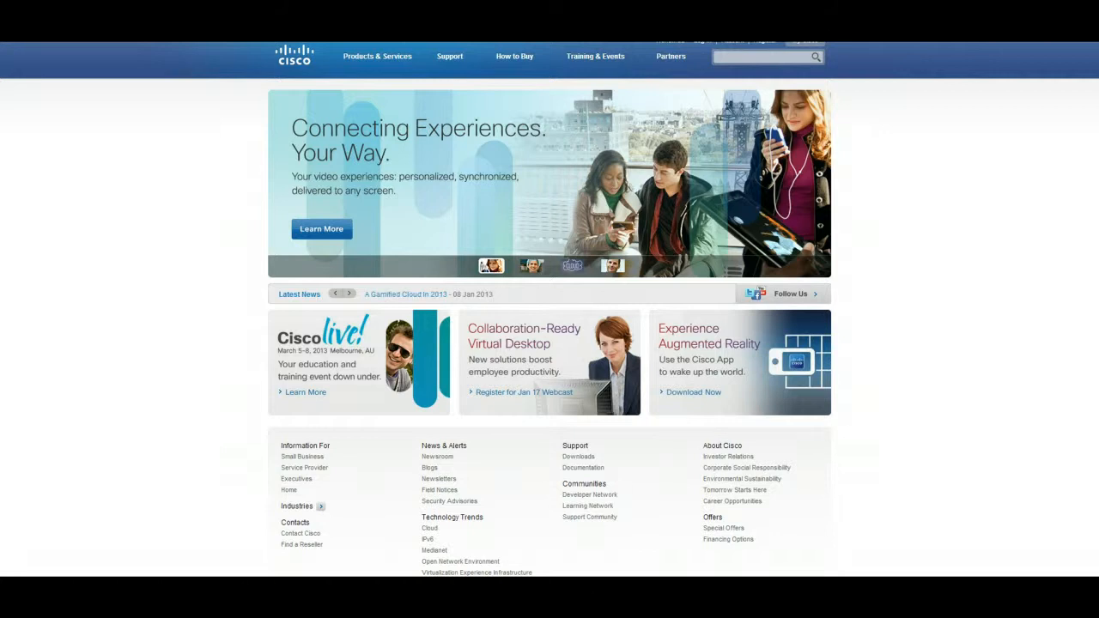
left_click(347, 294)
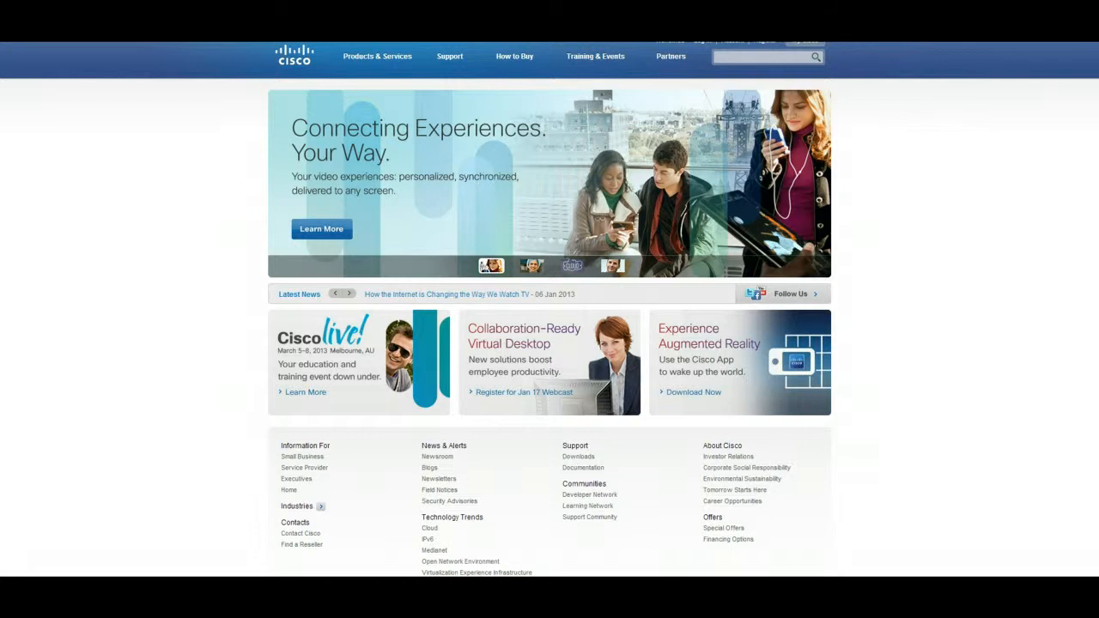
left_click(347, 294)
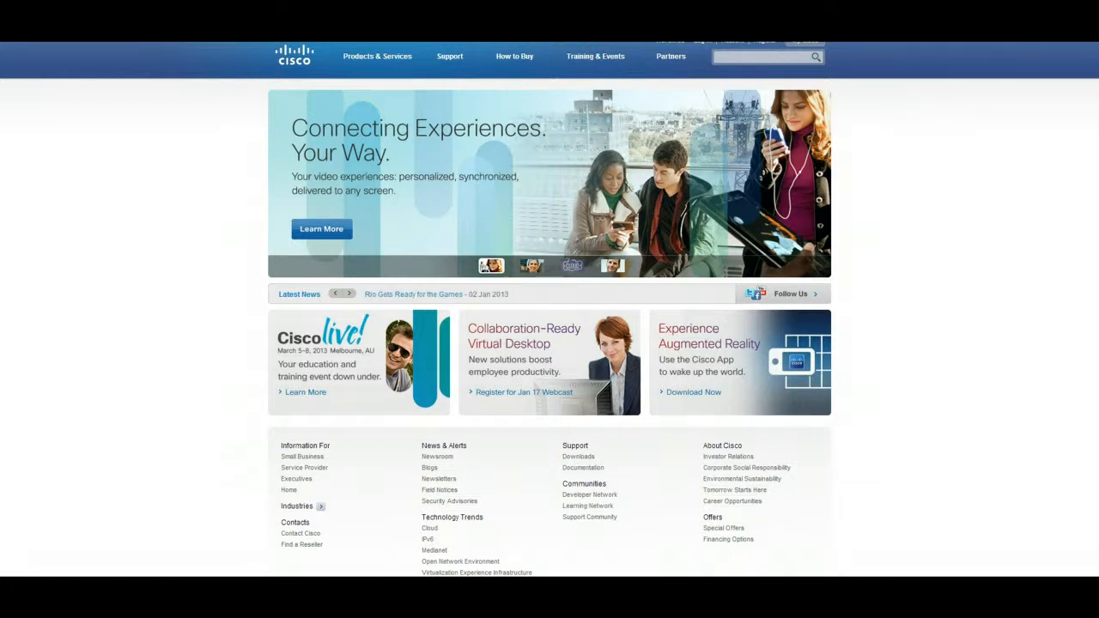
left_click(337, 294)
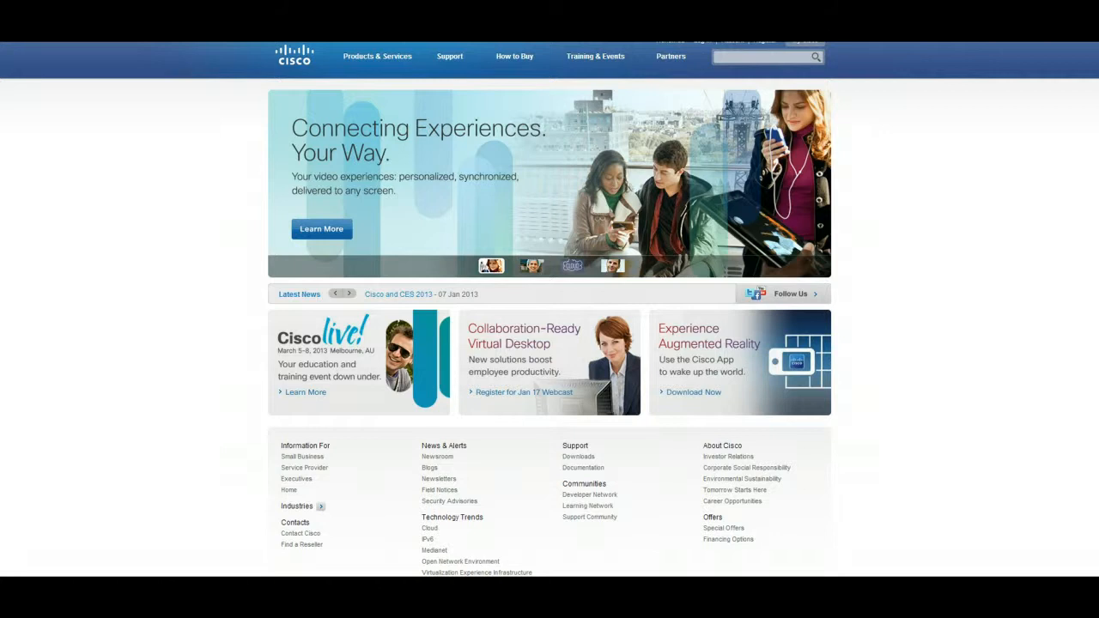
left_click(347, 293)
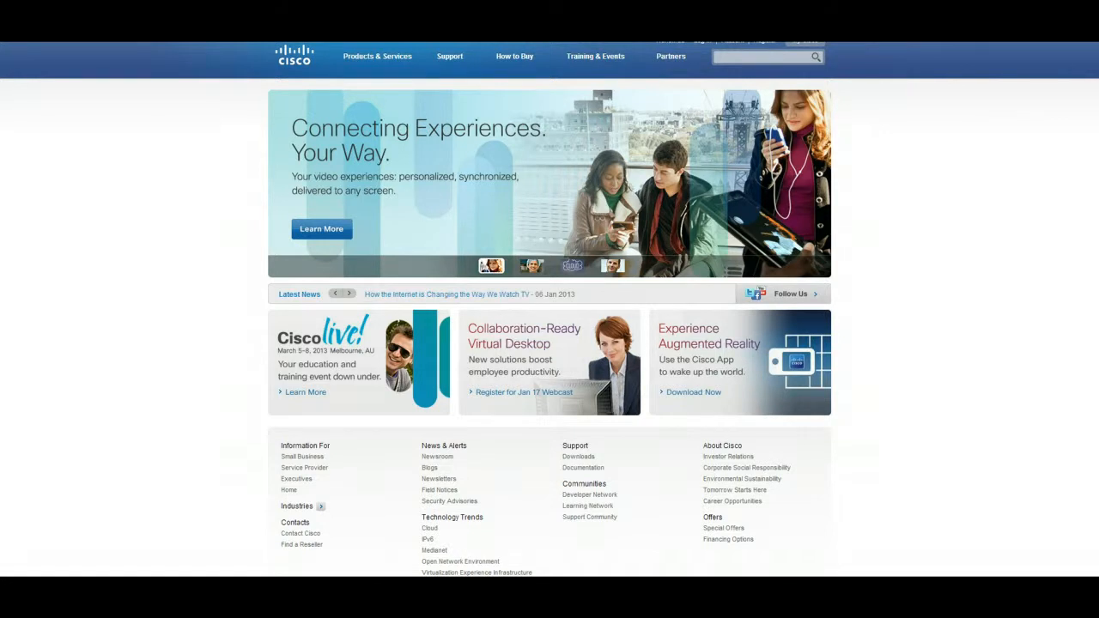
left_click(348, 293)
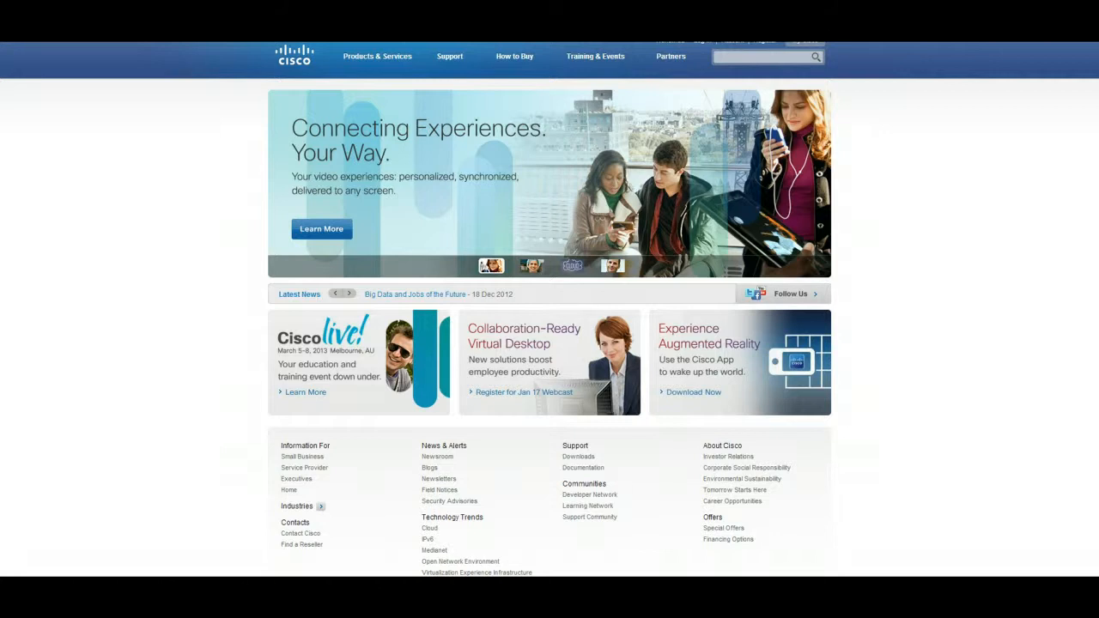
left_click(347, 294)
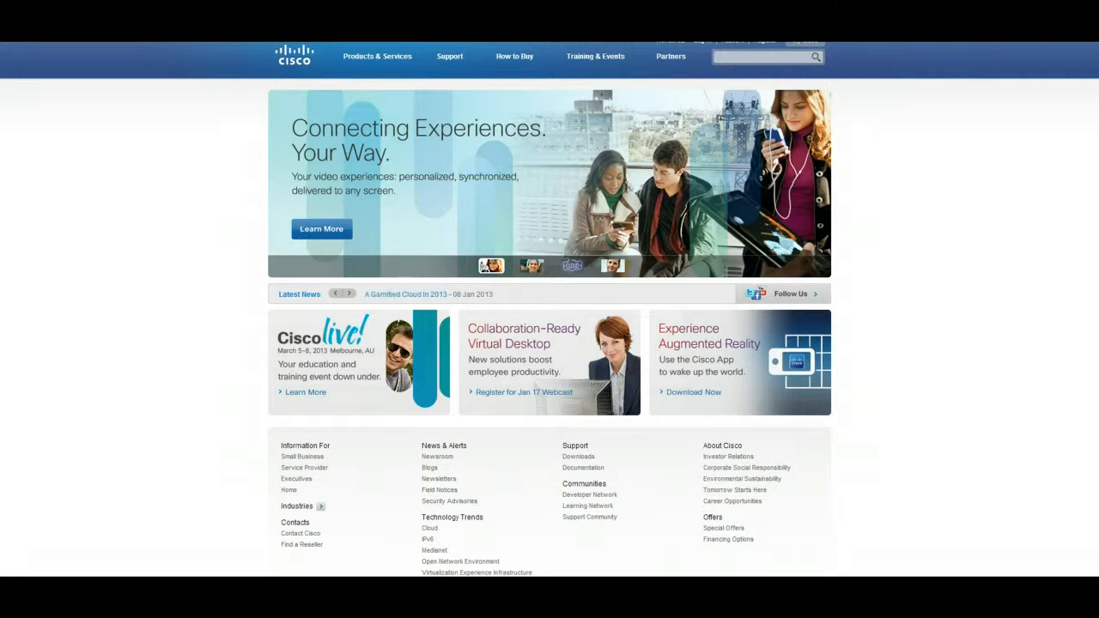
left_click(347, 294)
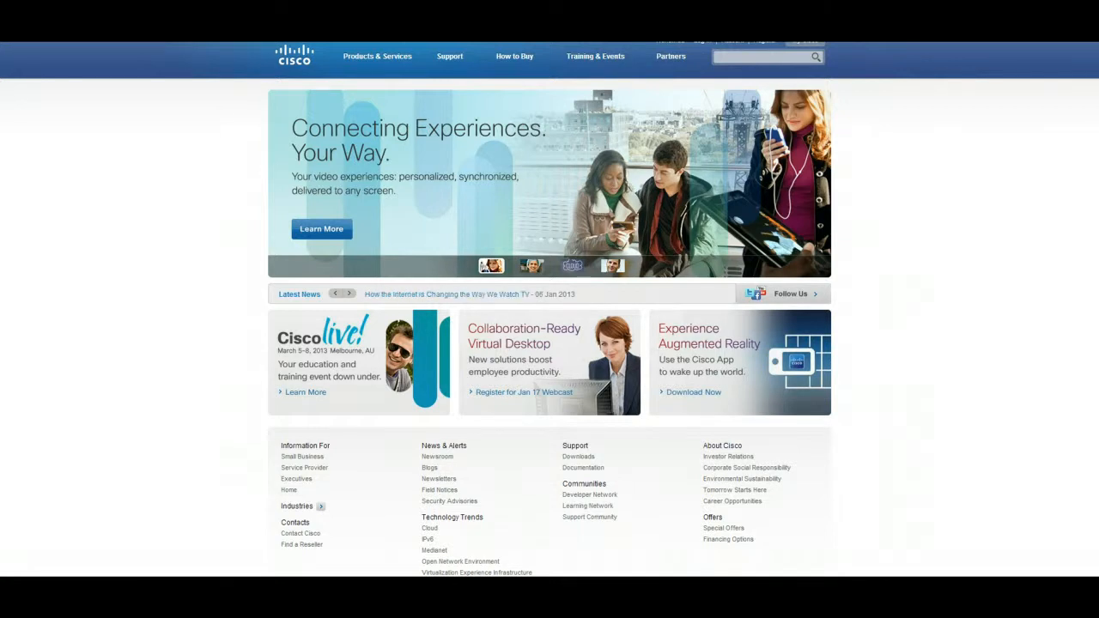
mouse_move(359, 62)
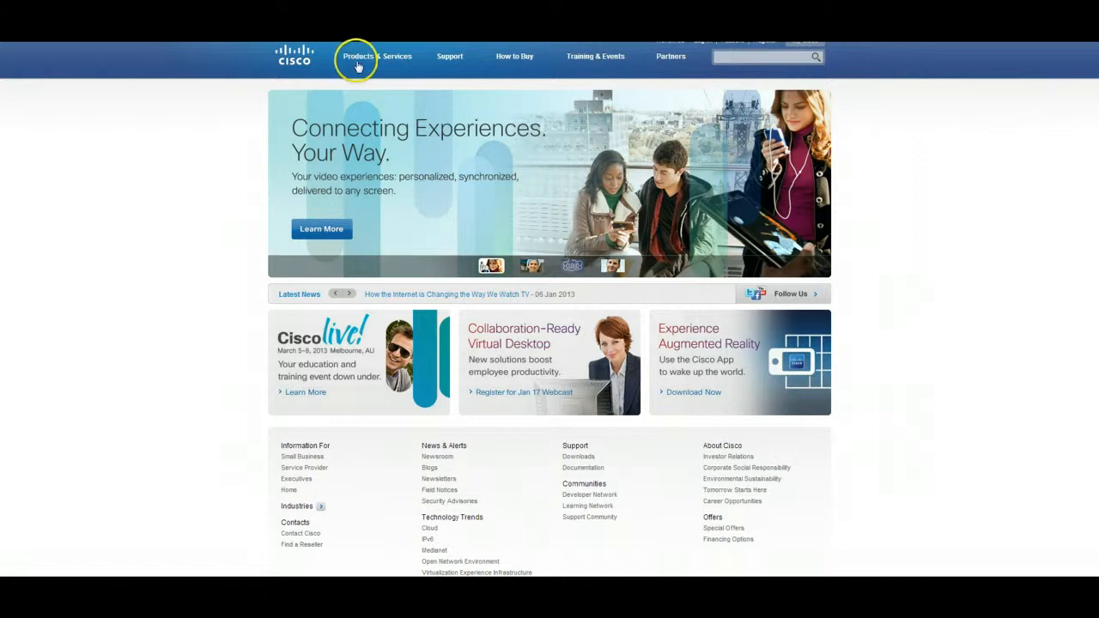
- Show Cisco's products and services list, then scroll the article down past Exporting to the Licensing section
left_click(378, 55)
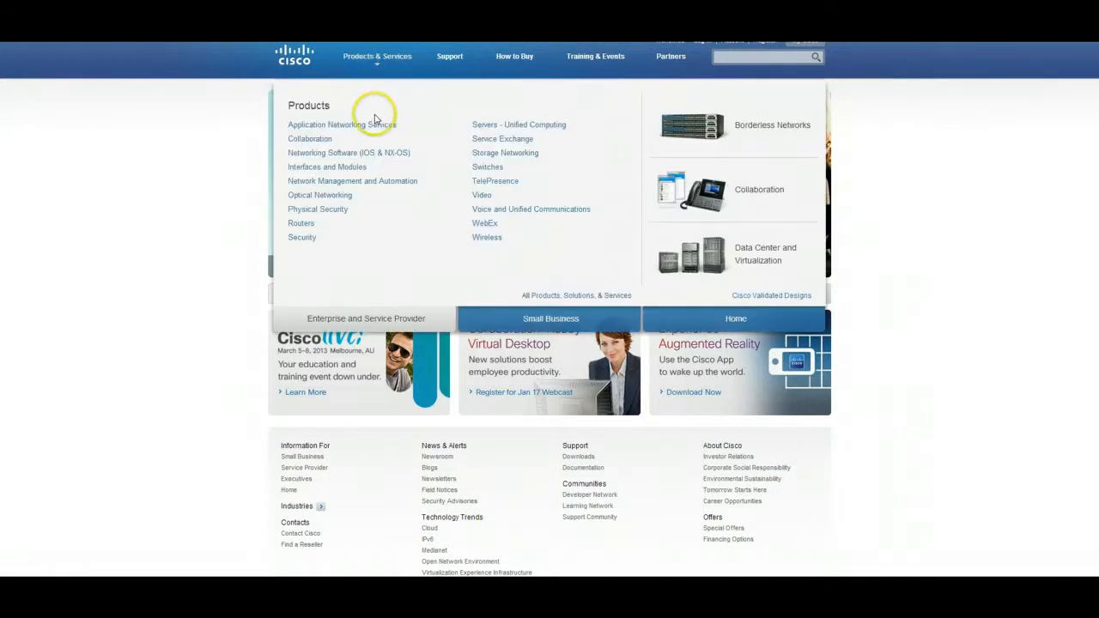
mouse_move(364, 301)
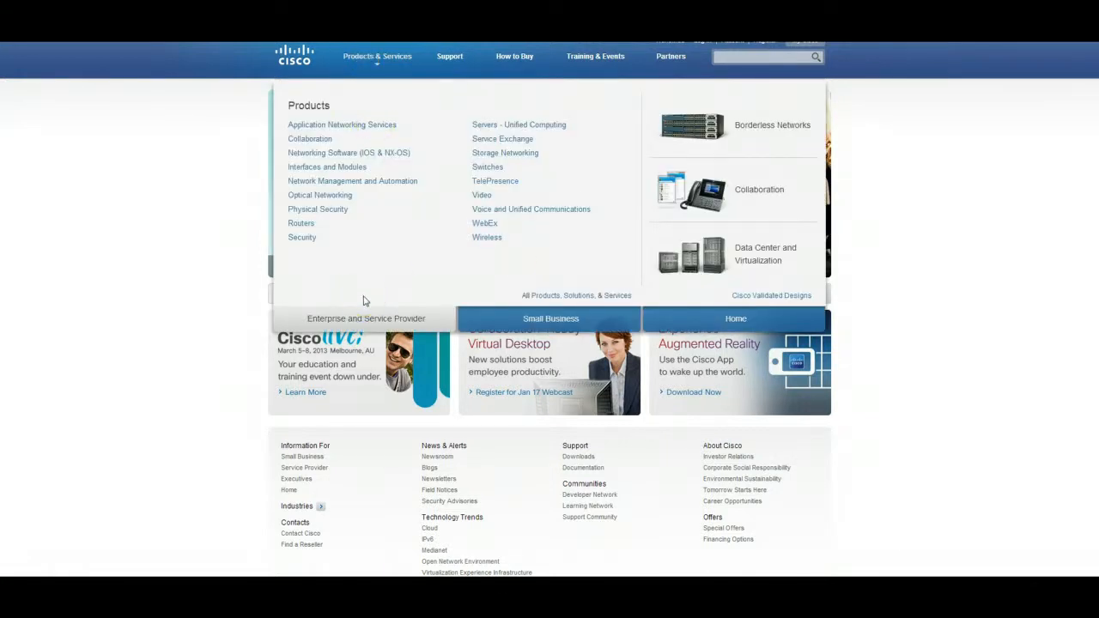
mouse_move(454, 93)
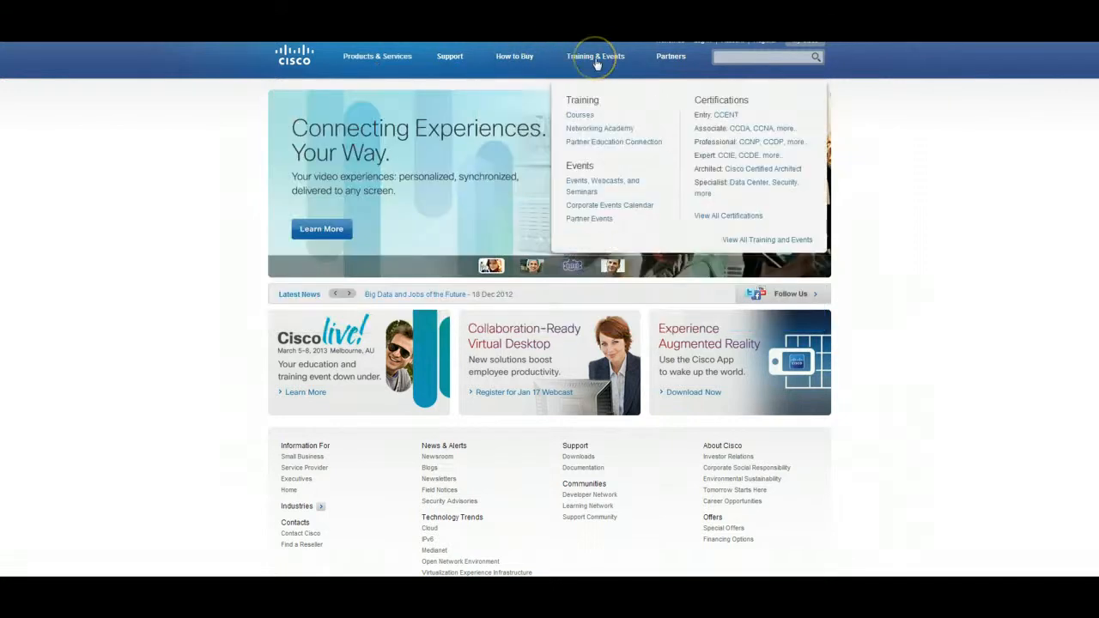
mouse_move(519, 127)
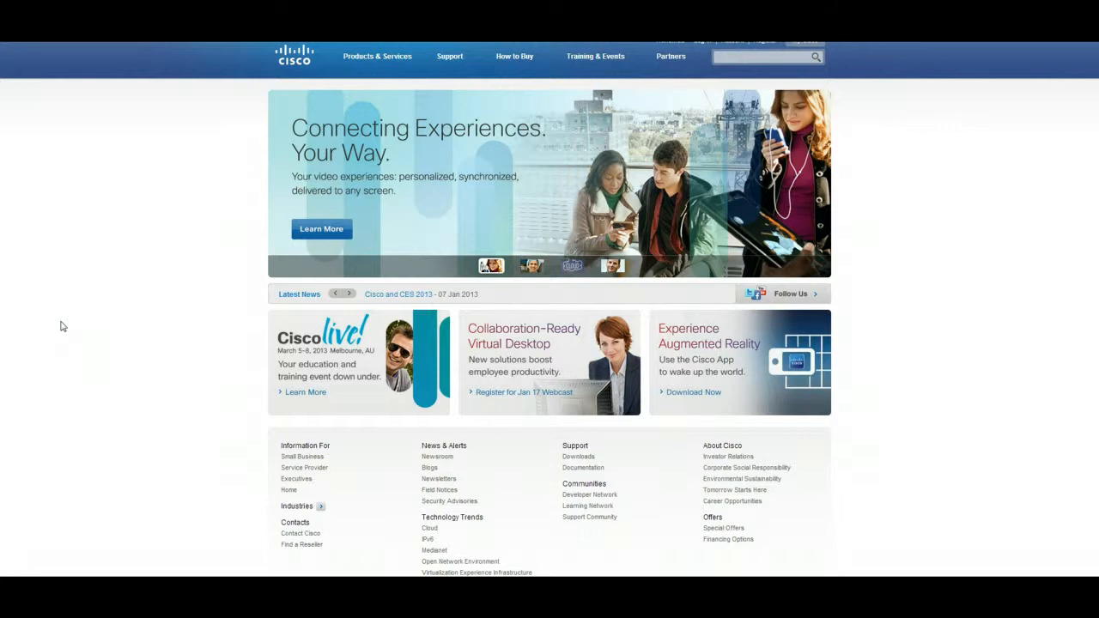
left_click(349, 293)
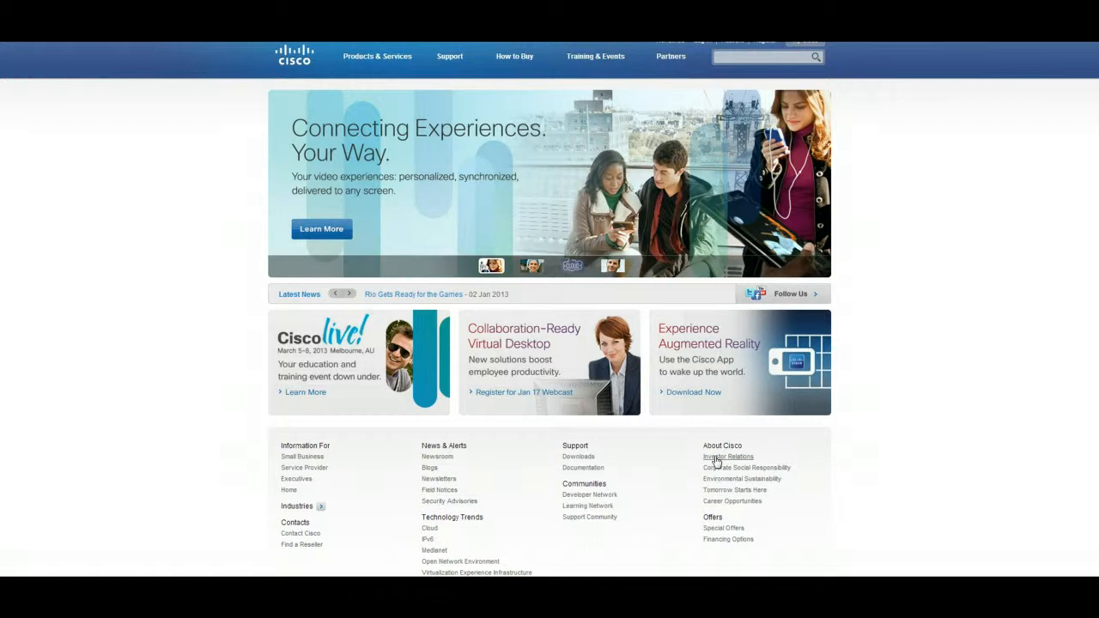
left_click(348, 293)
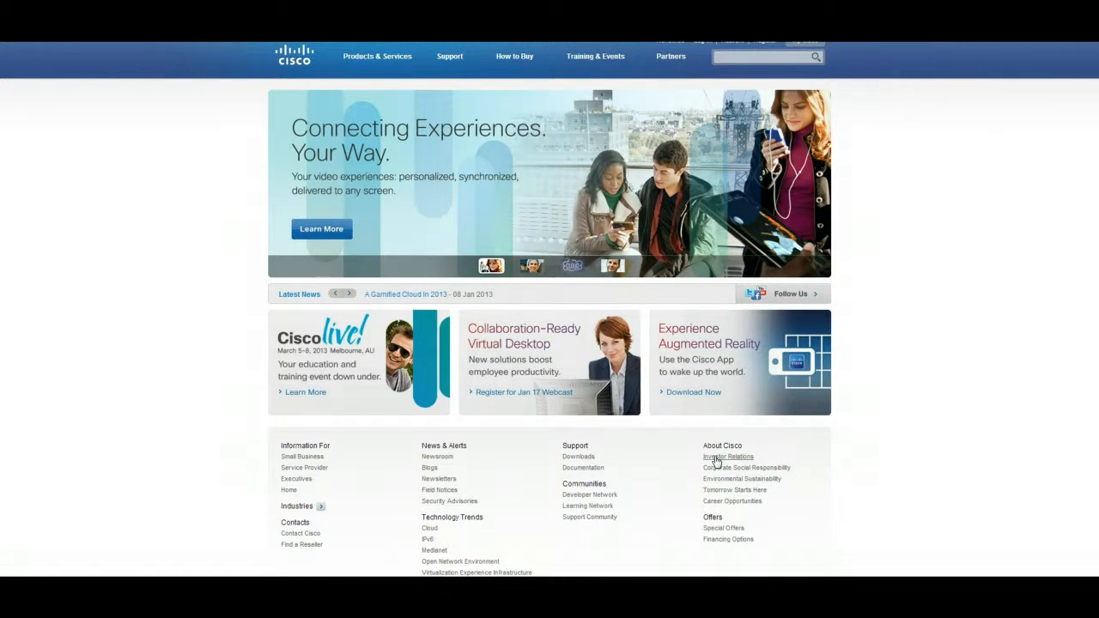
left_click(349, 294)
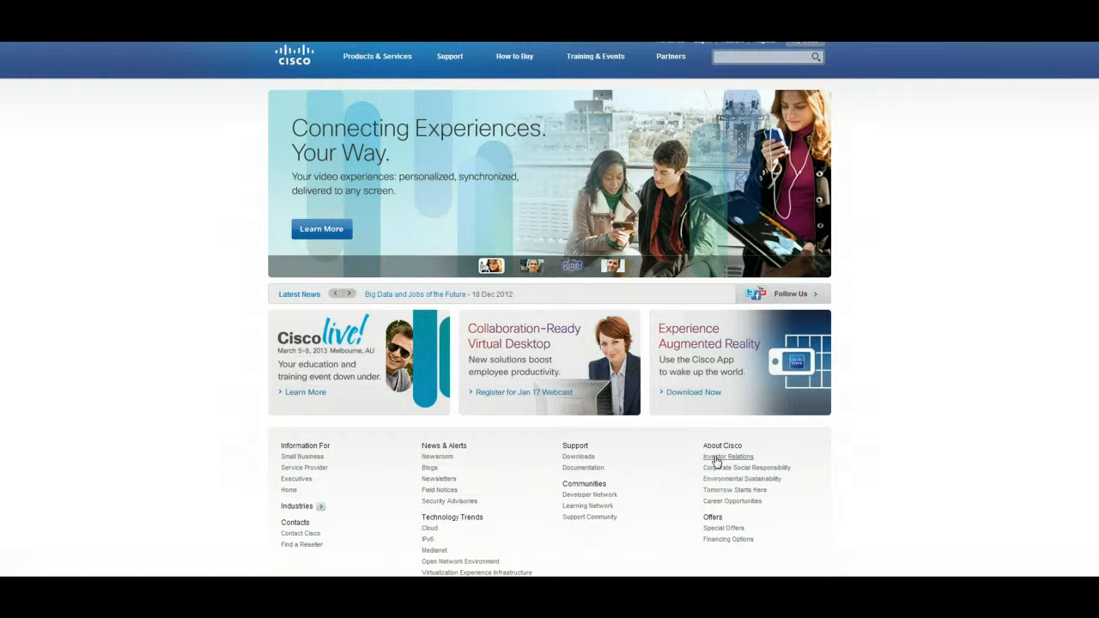
left_click(347, 294)
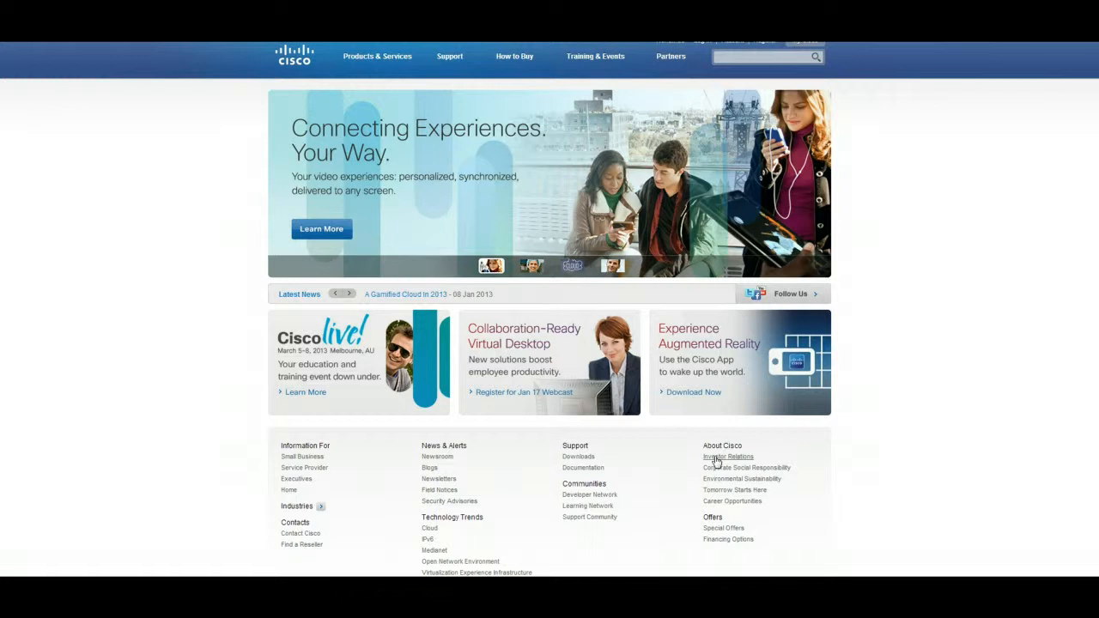
left_click(348, 294)
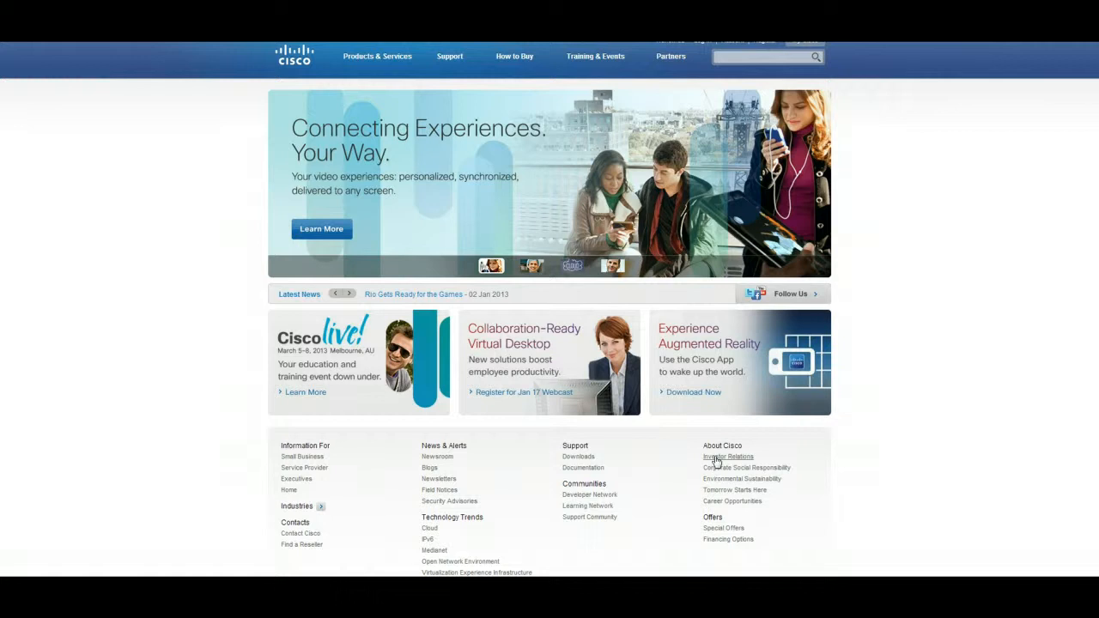
left_click(345, 294)
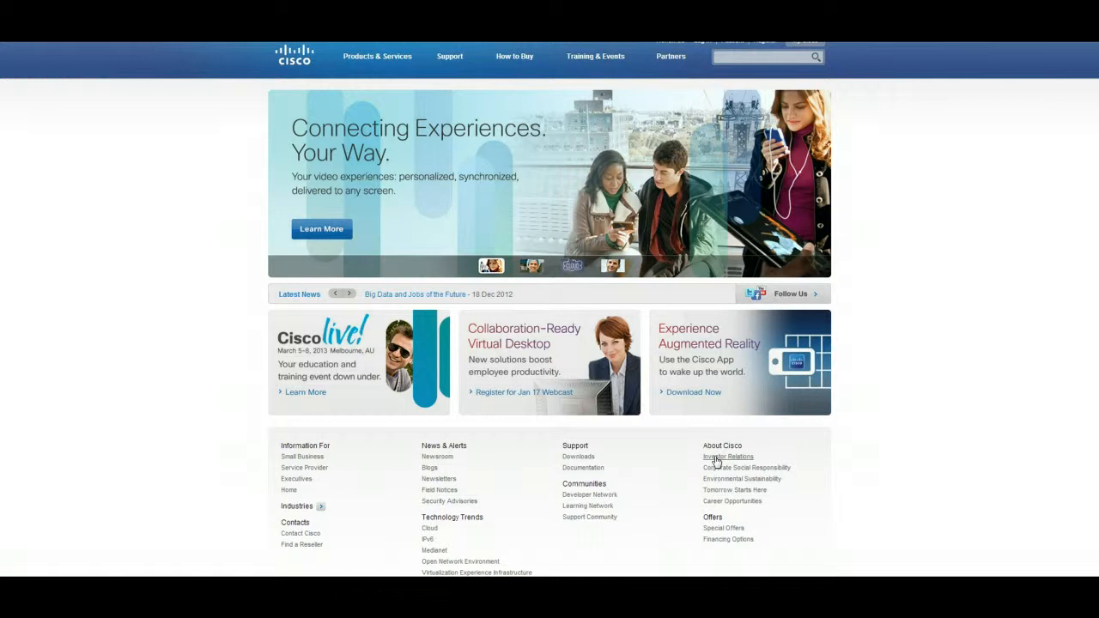
left_click(350, 294)
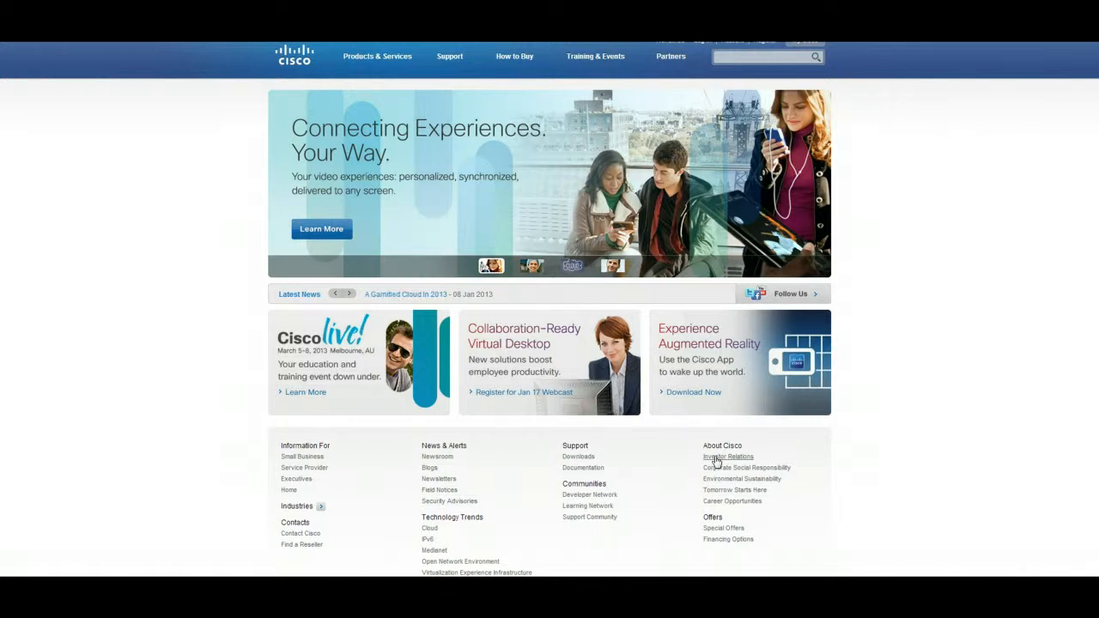
left_click(351, 294)
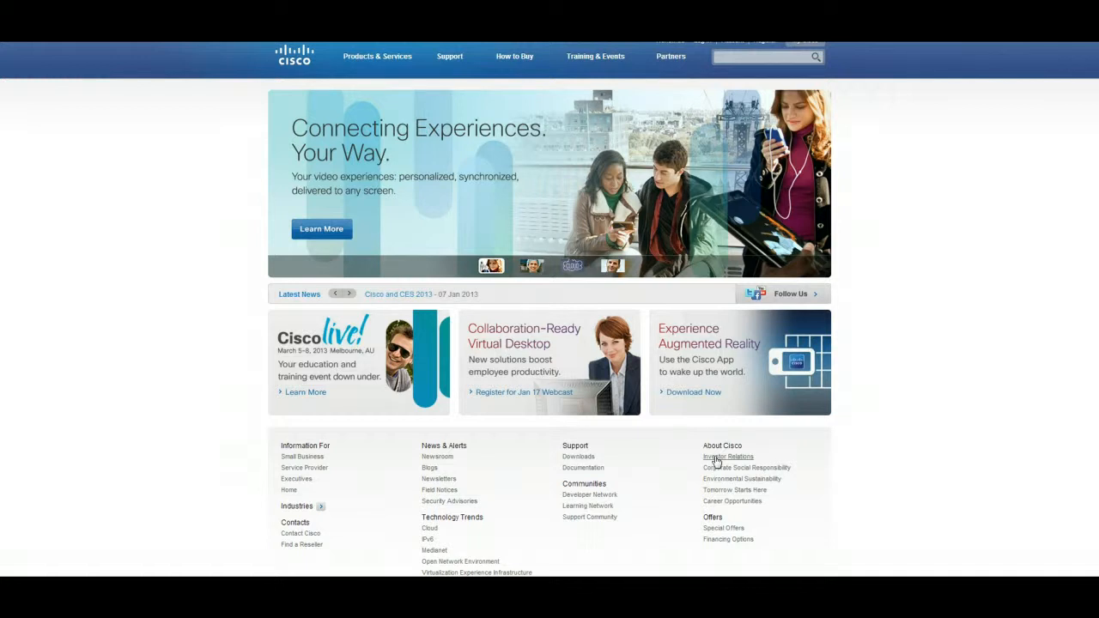
left_click(347, 294)
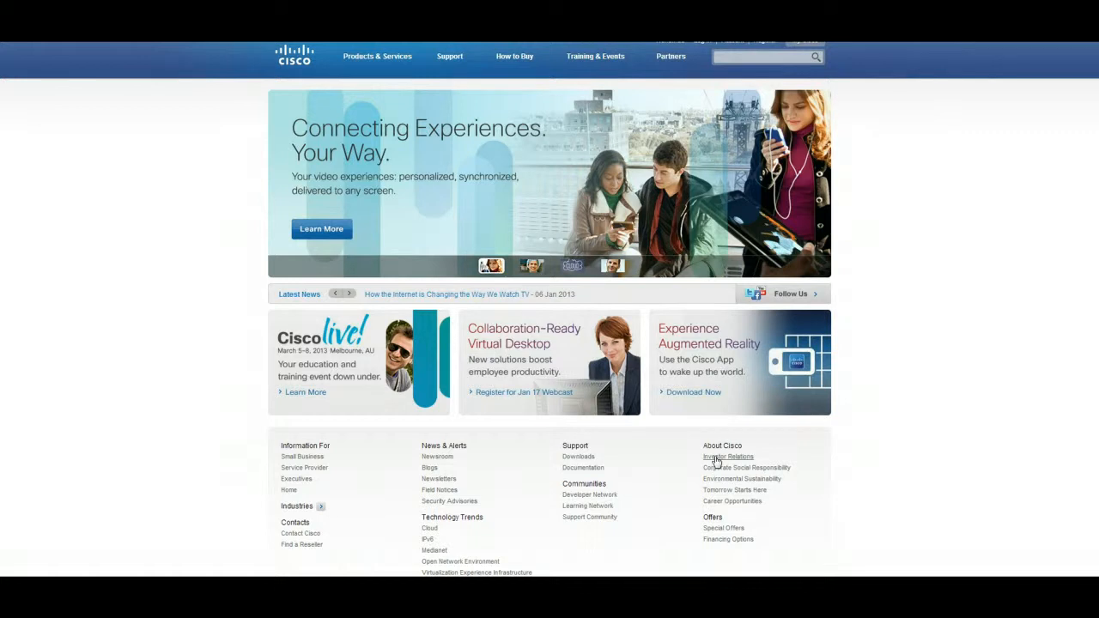
left_click(347, 294)
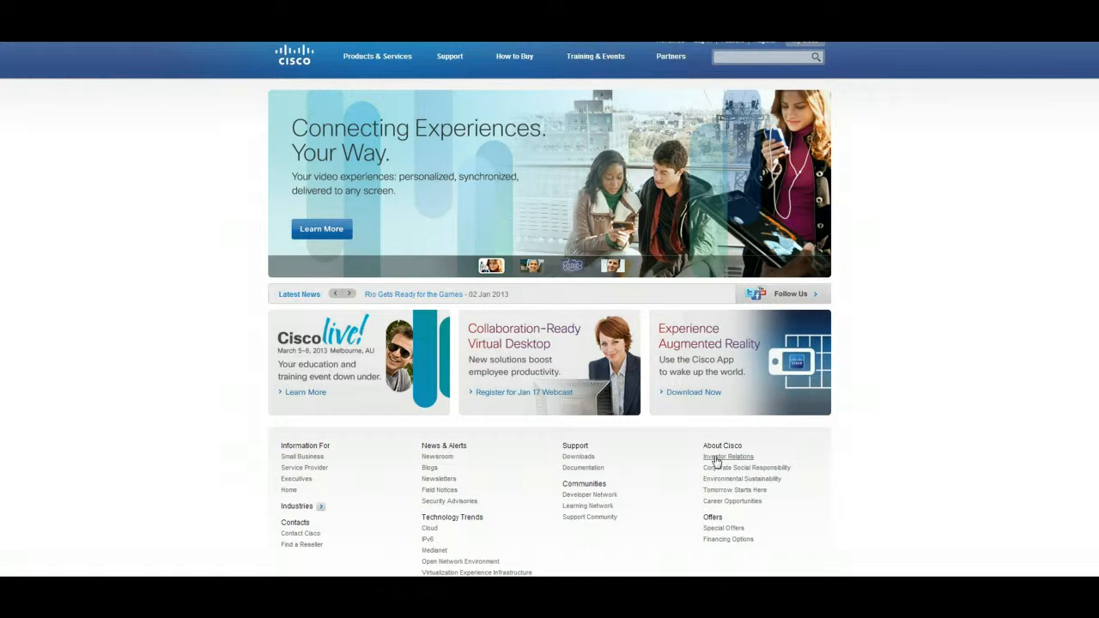
left_click(349, 294)
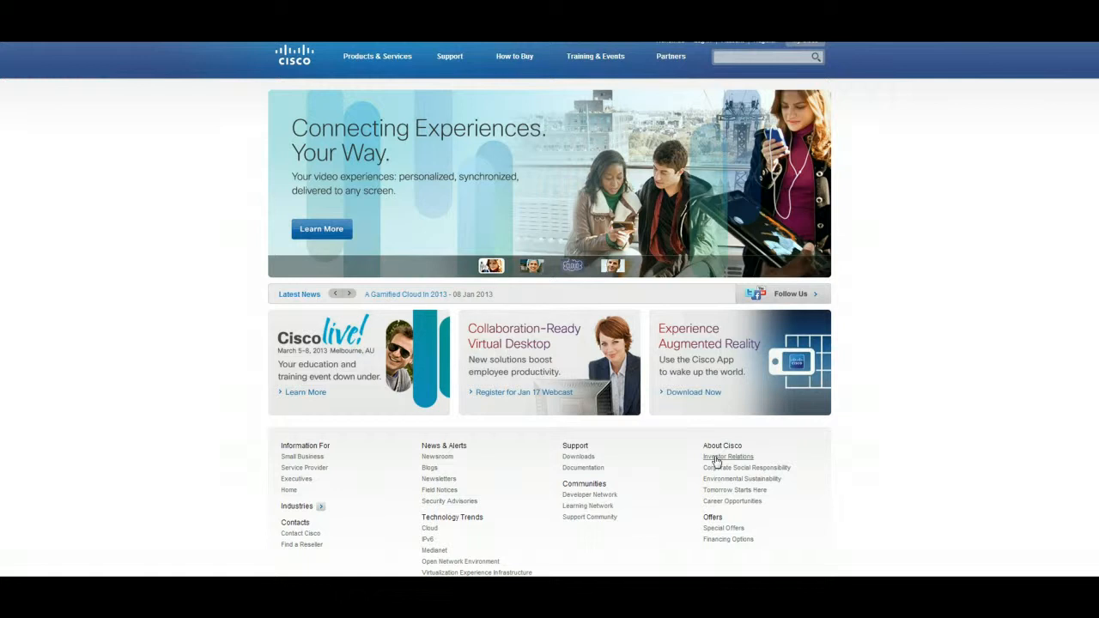
left_click(347, 294)
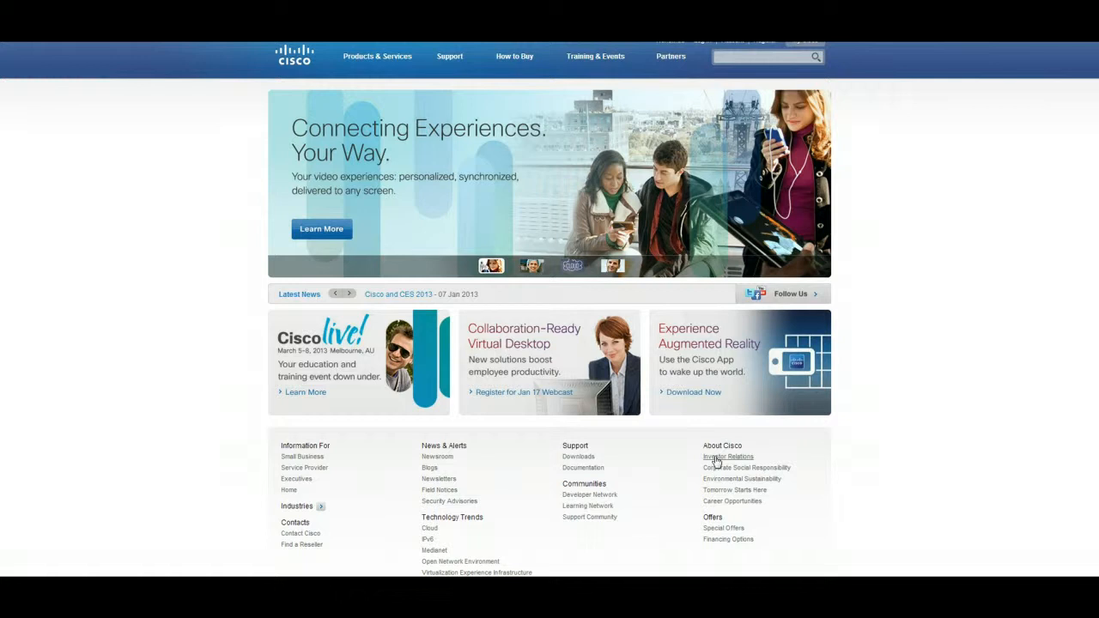
left_click(349, 294)
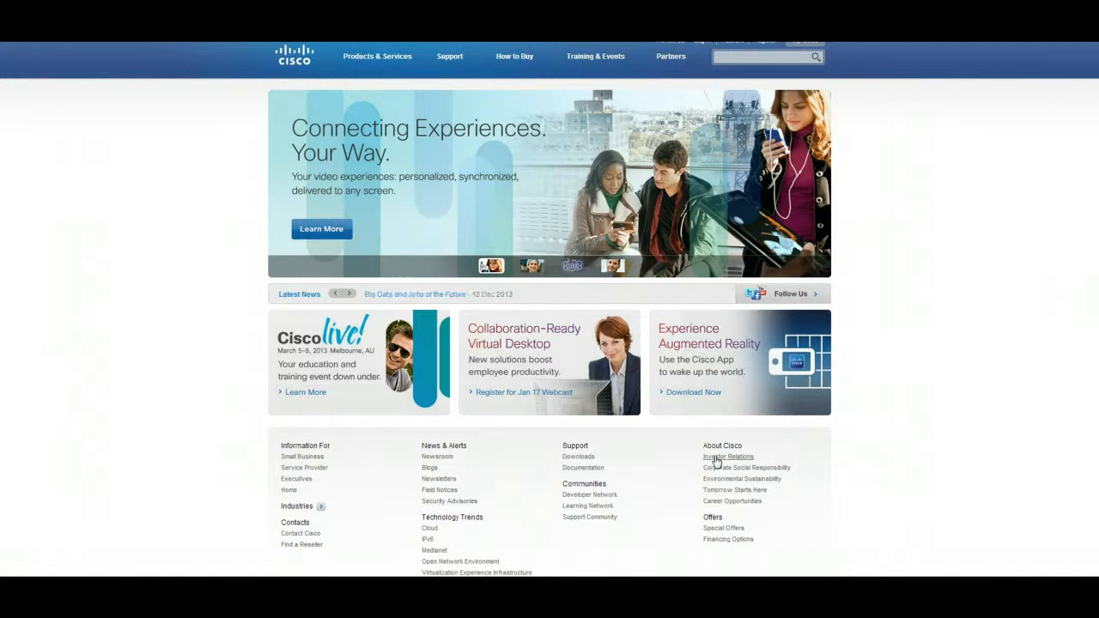
left_click(348, 294)
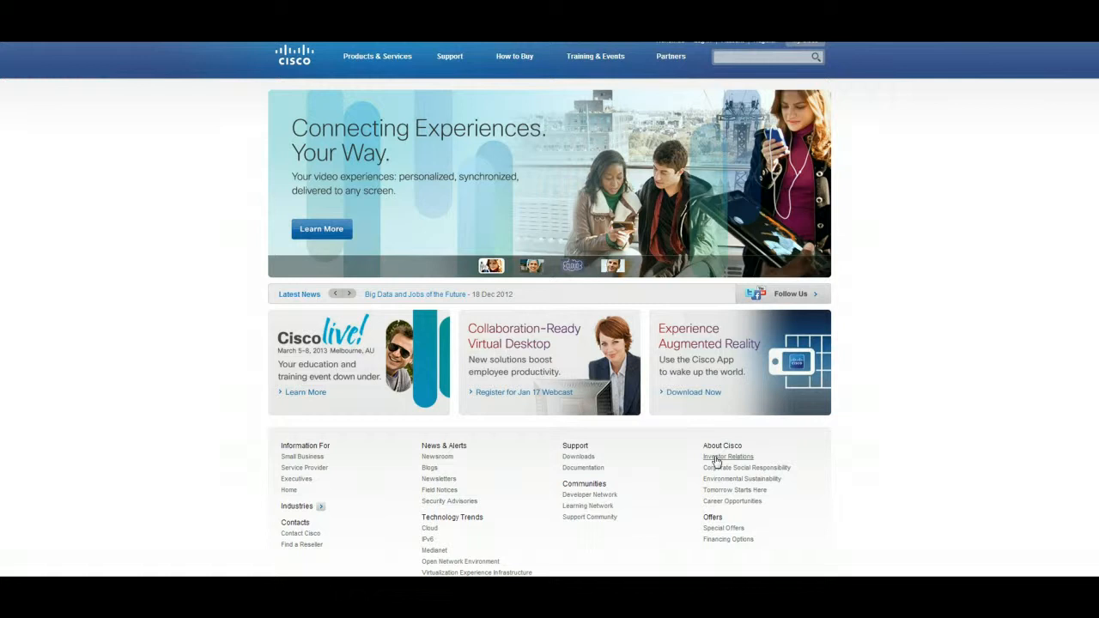
left_click(349, 293)
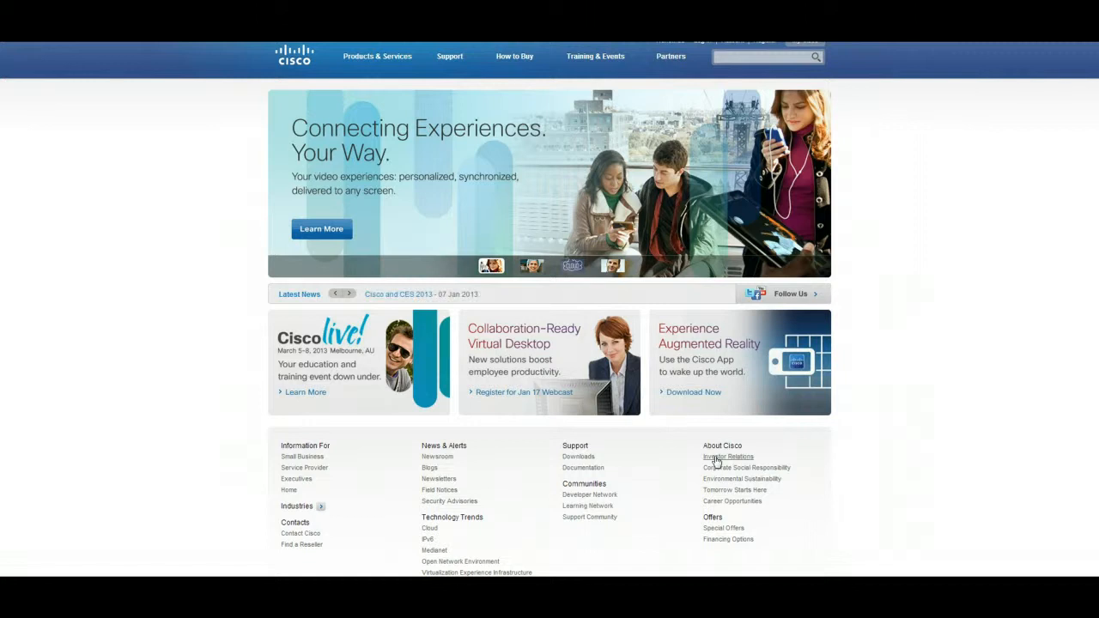
left_click(337, 294)
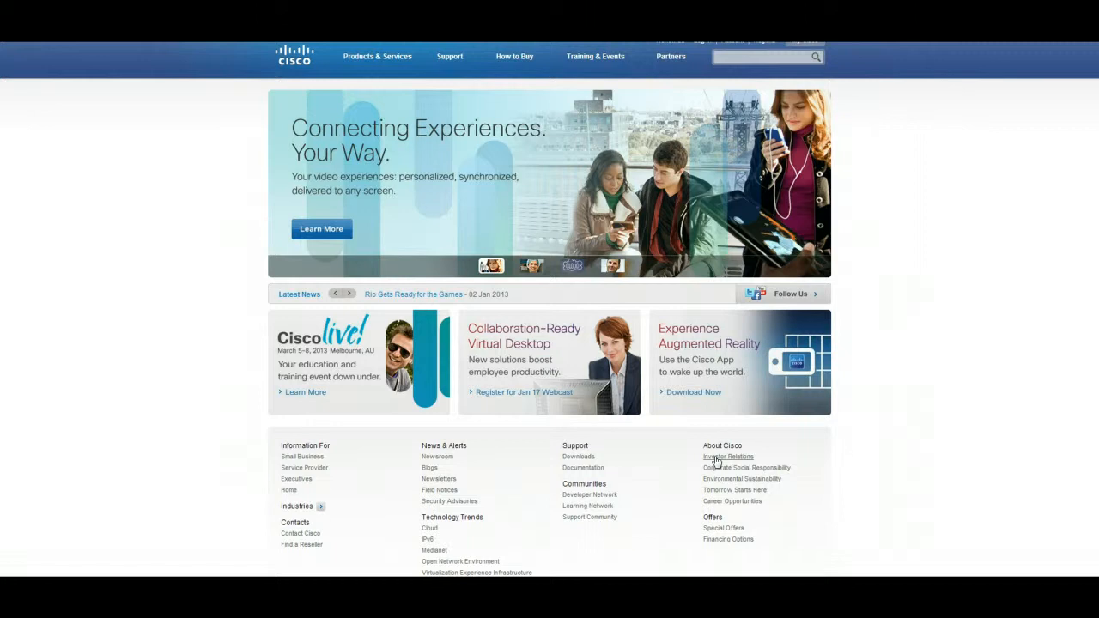
left_click(347, 294)
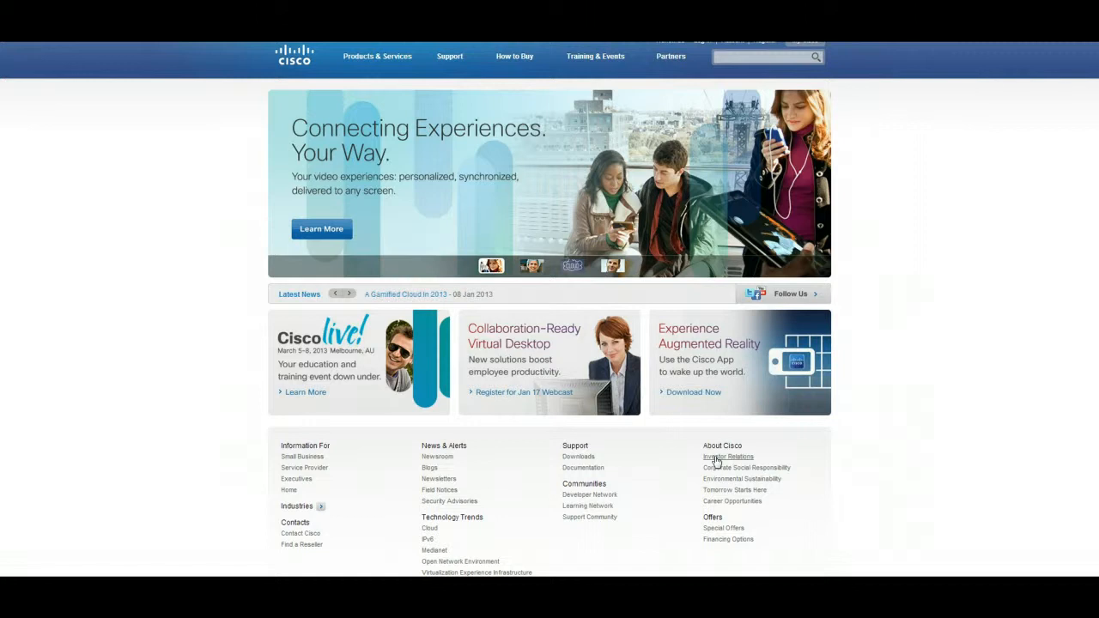
left_click(349, 293)
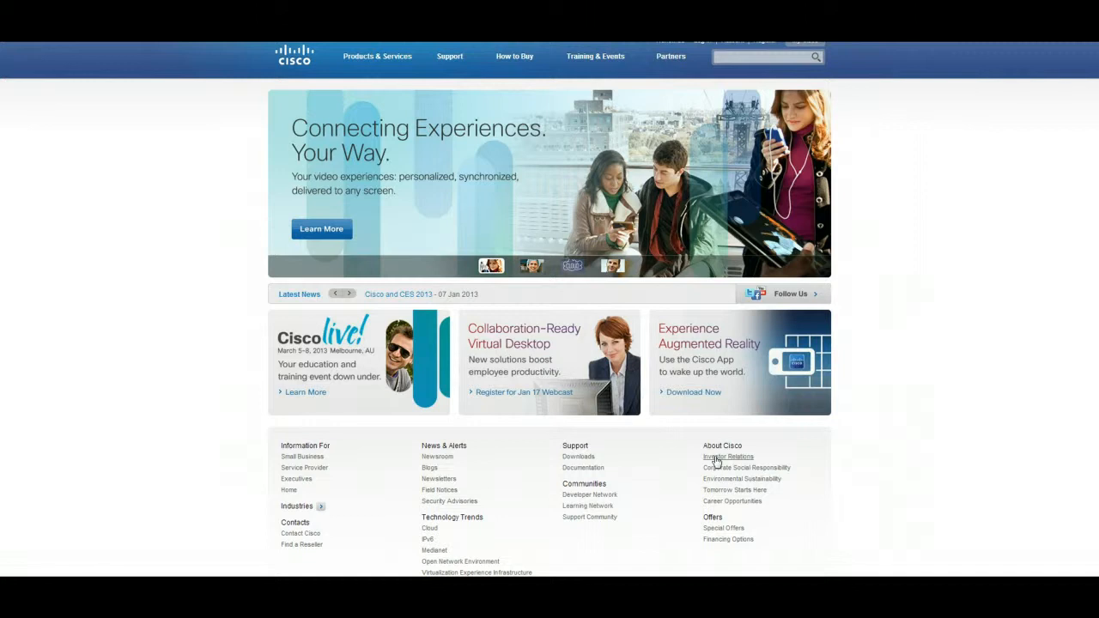
mouse_move(690, 429)
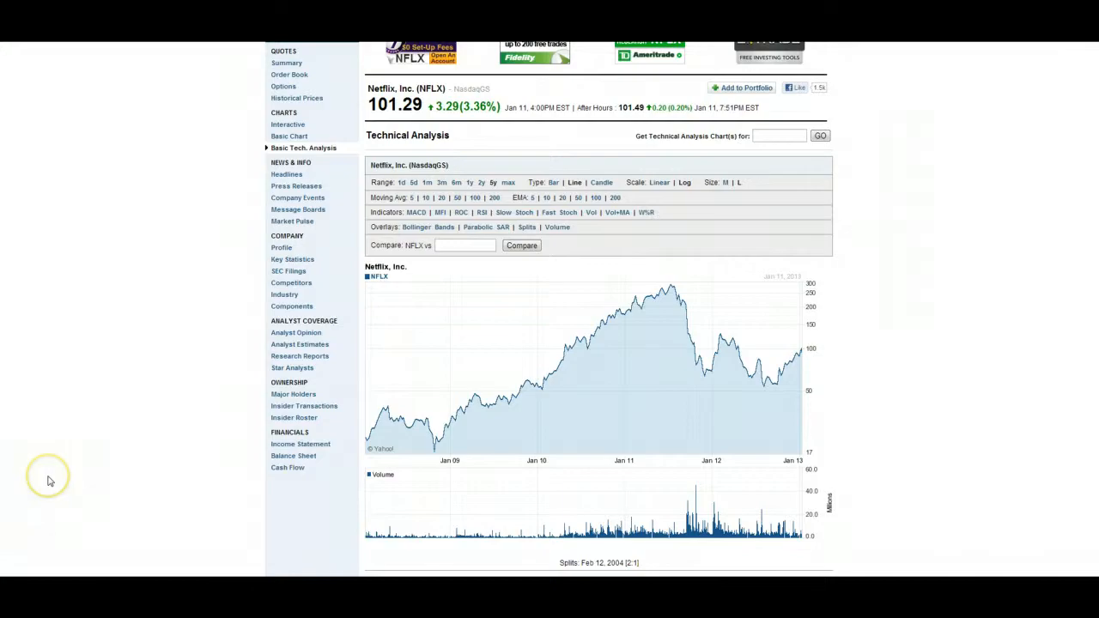
mouse_move(48, 481)
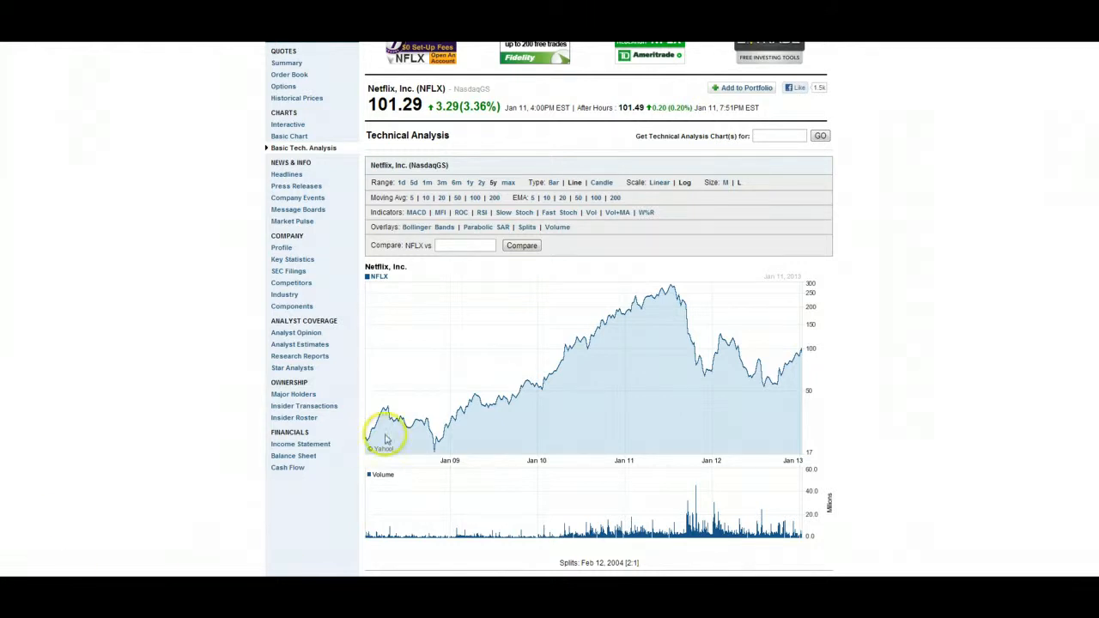
mouse_move(460, 359)
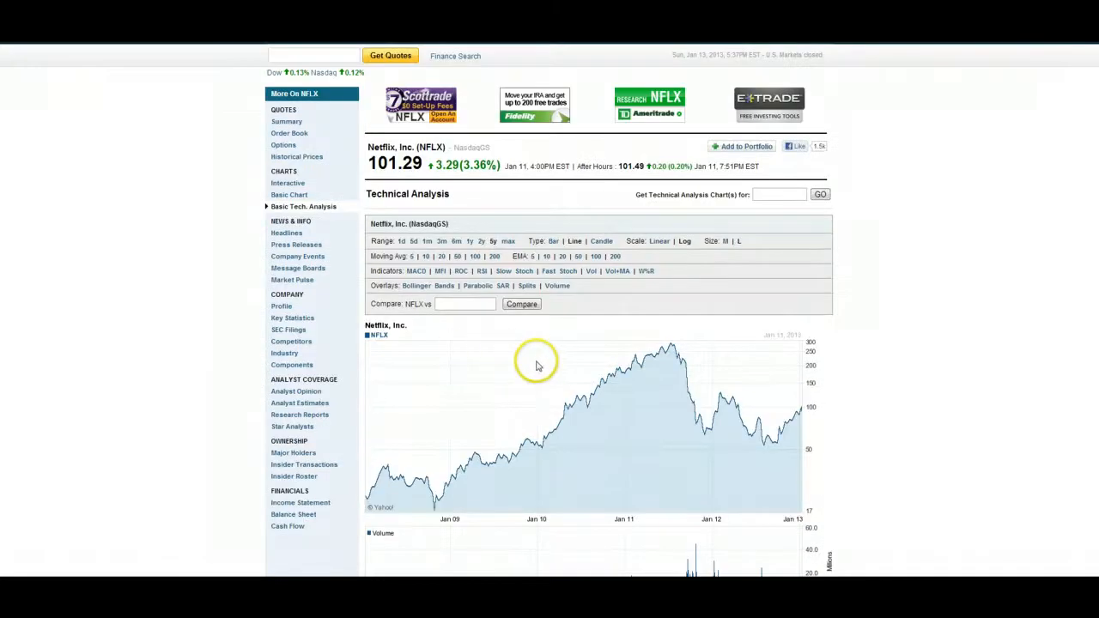
mouse_move(536, 364)
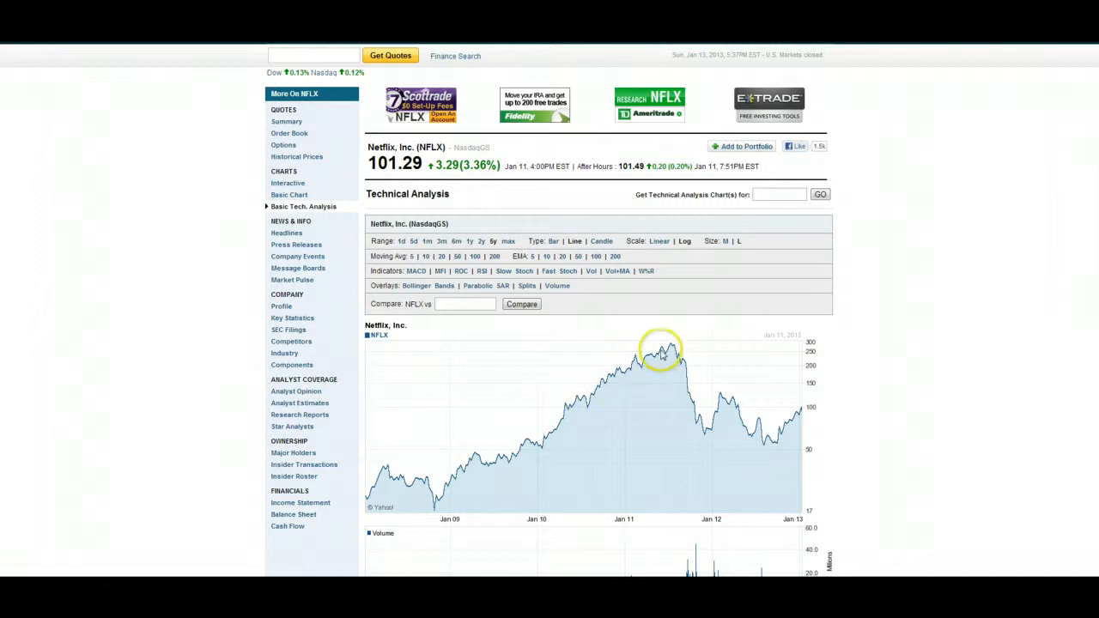
mouse_move(667, 519)
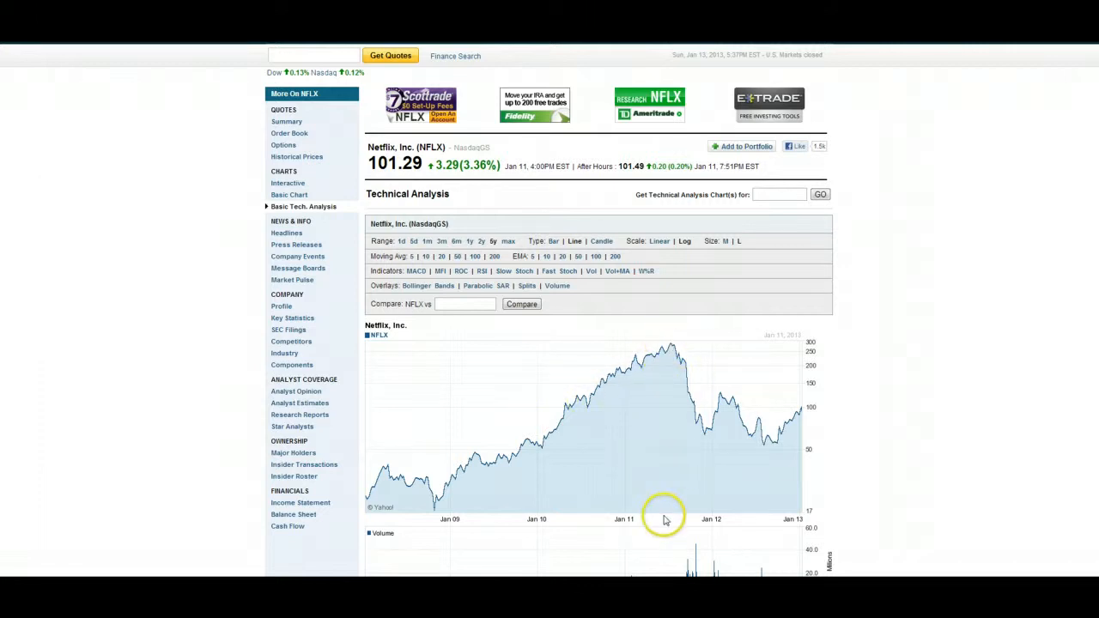
mouse_move(661, 501)
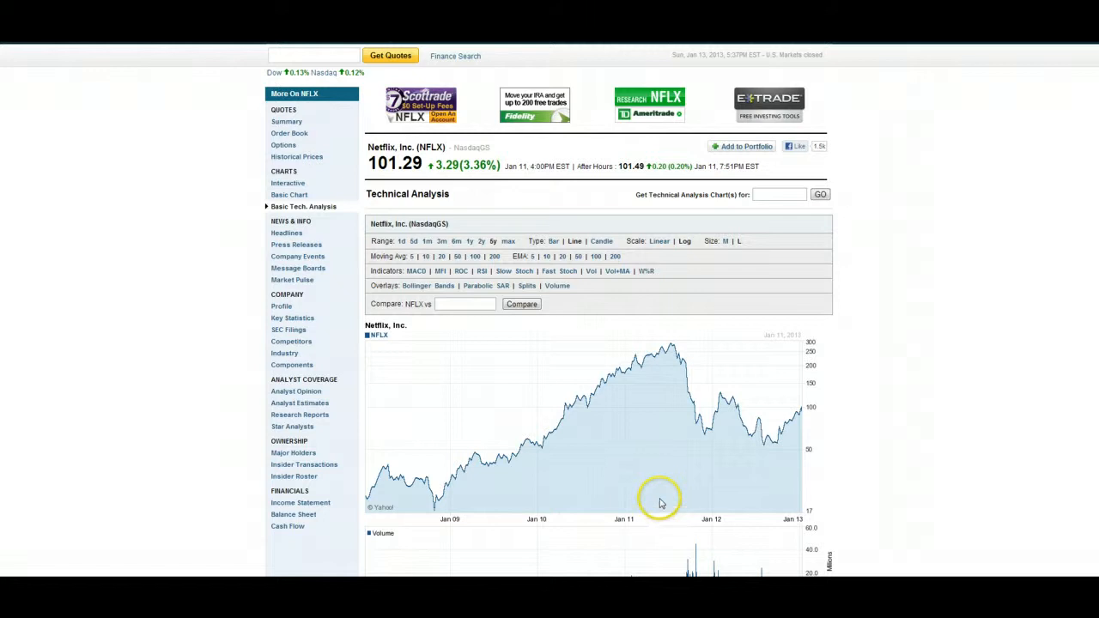
mouse_move(668, 352)
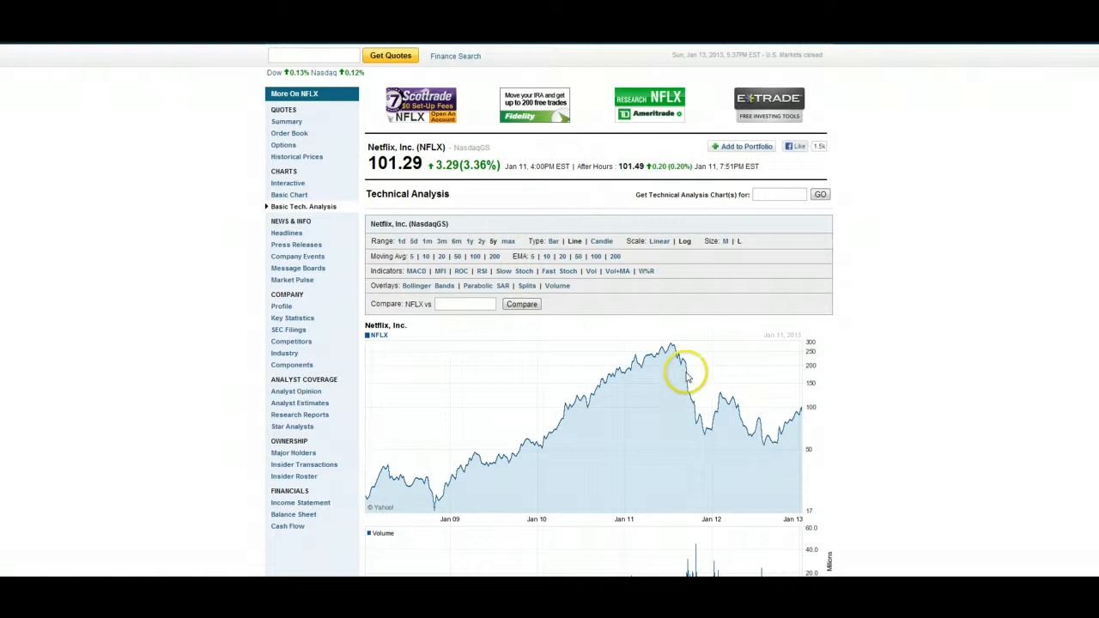
mouse_move(706, 433)
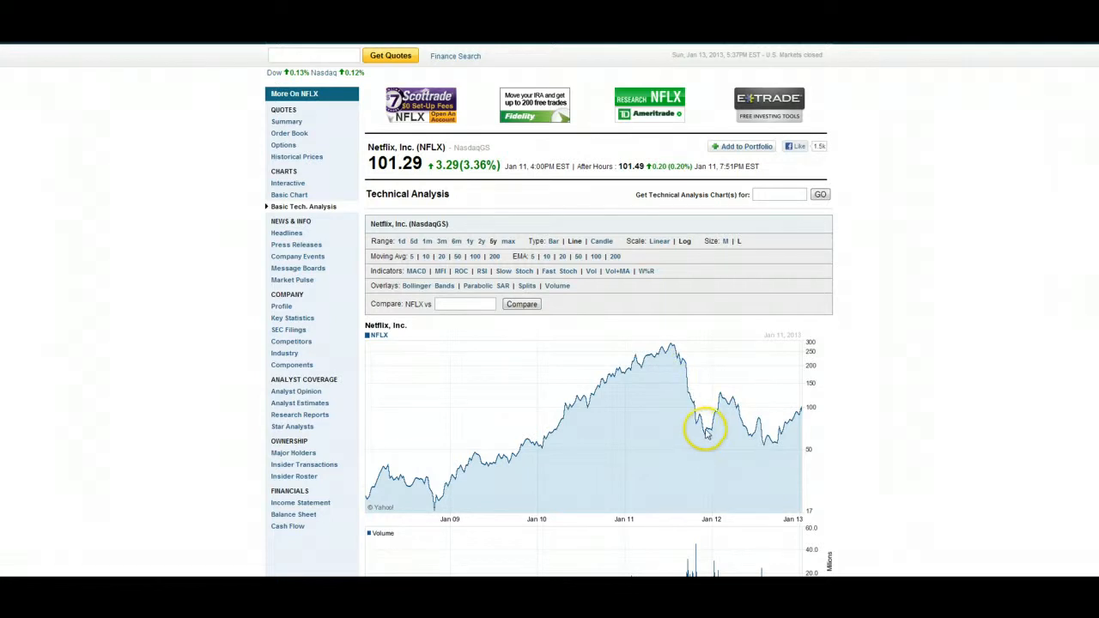
mouse_move(763, 429)
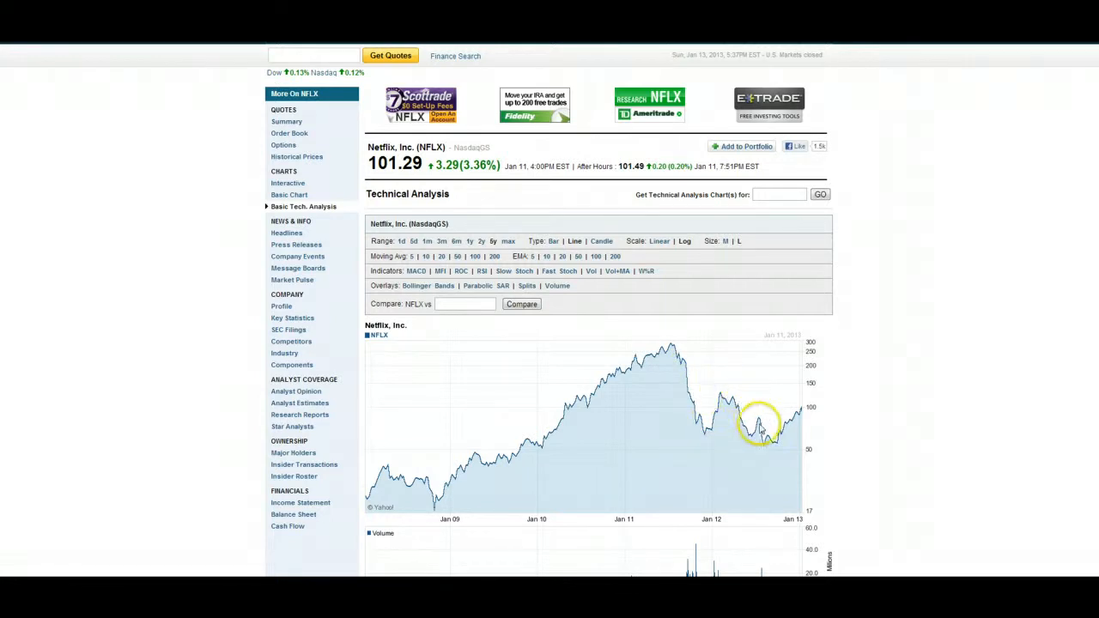
mouse_move(730, 433)
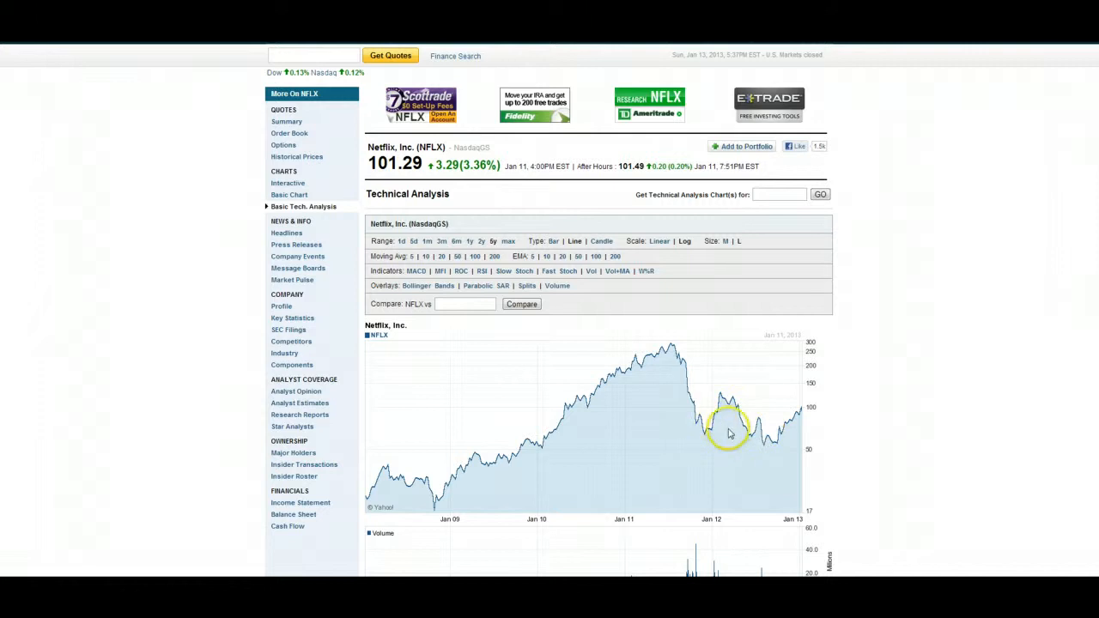
mouse_move(793, 421)
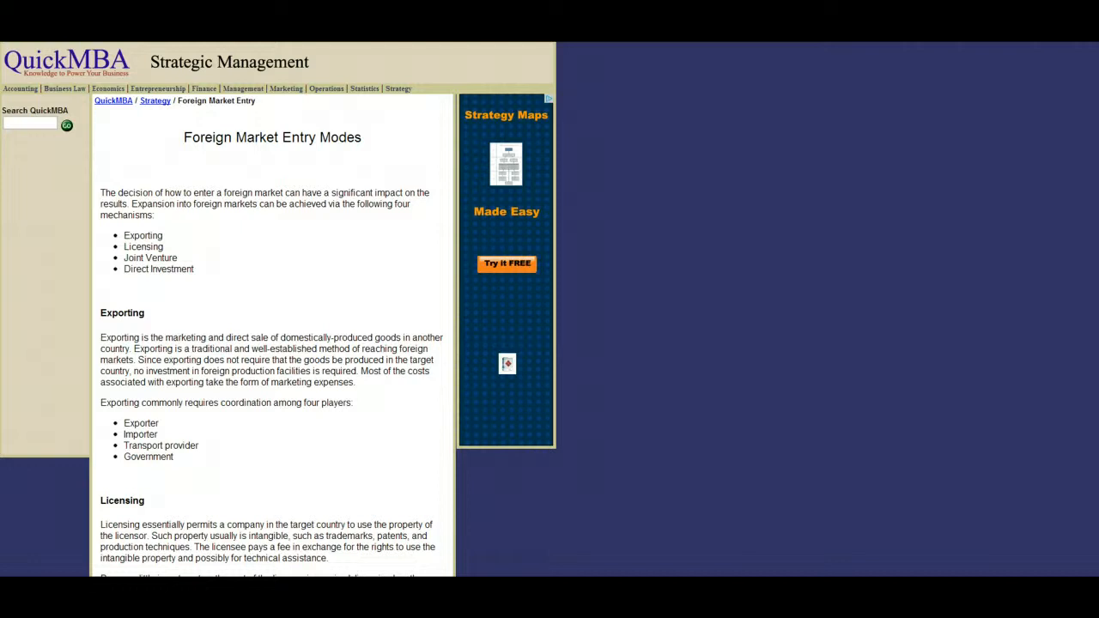
scroll("down", 3)
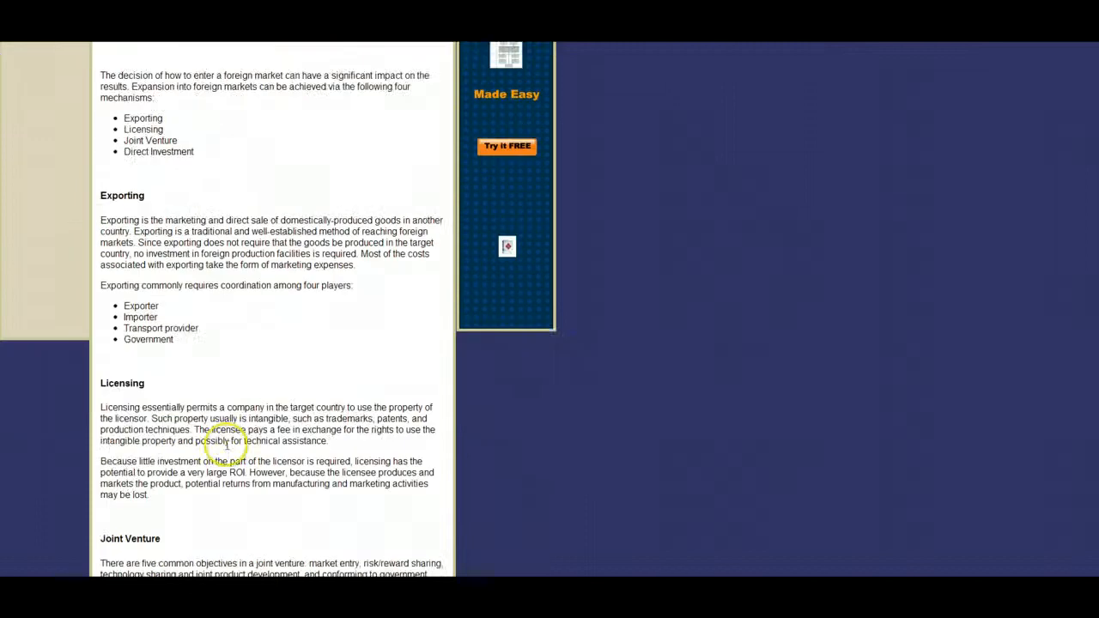
- Scroll through the Joint Venture, FDI and EuroDisney sections, then back up to the article's title and introduction
scroll("down", 3)
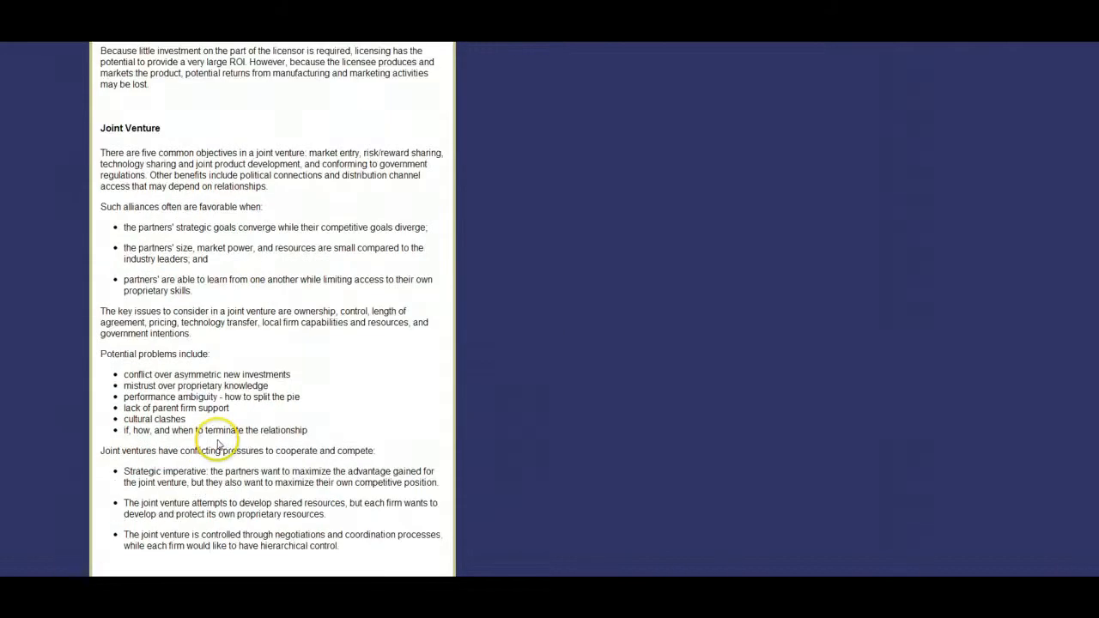
mouse_move(257, 129)
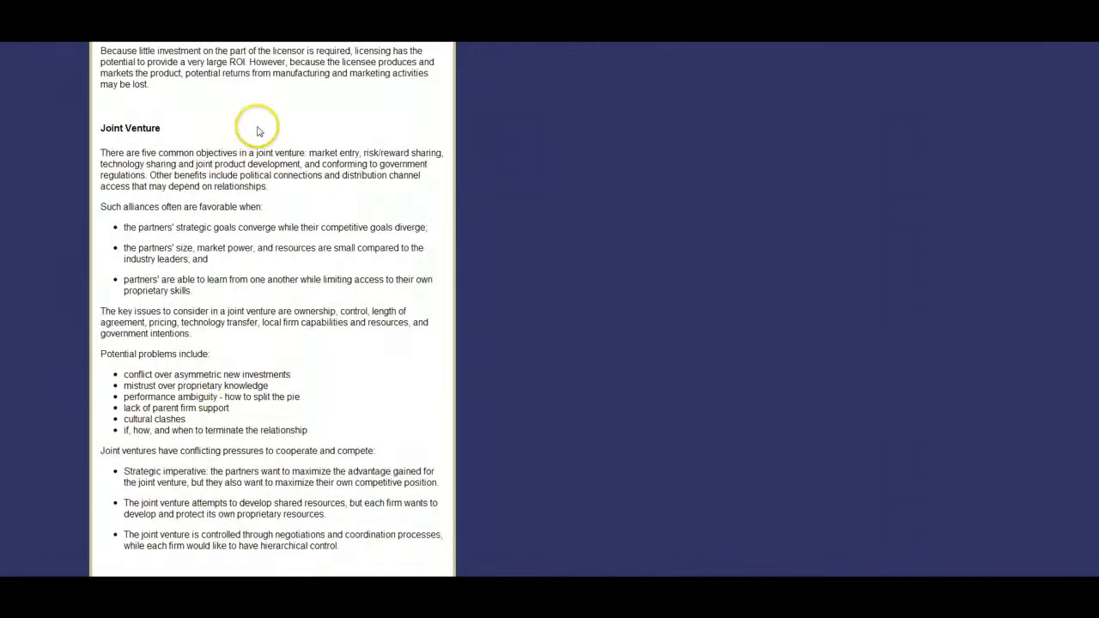
mouse_move(213, 261)
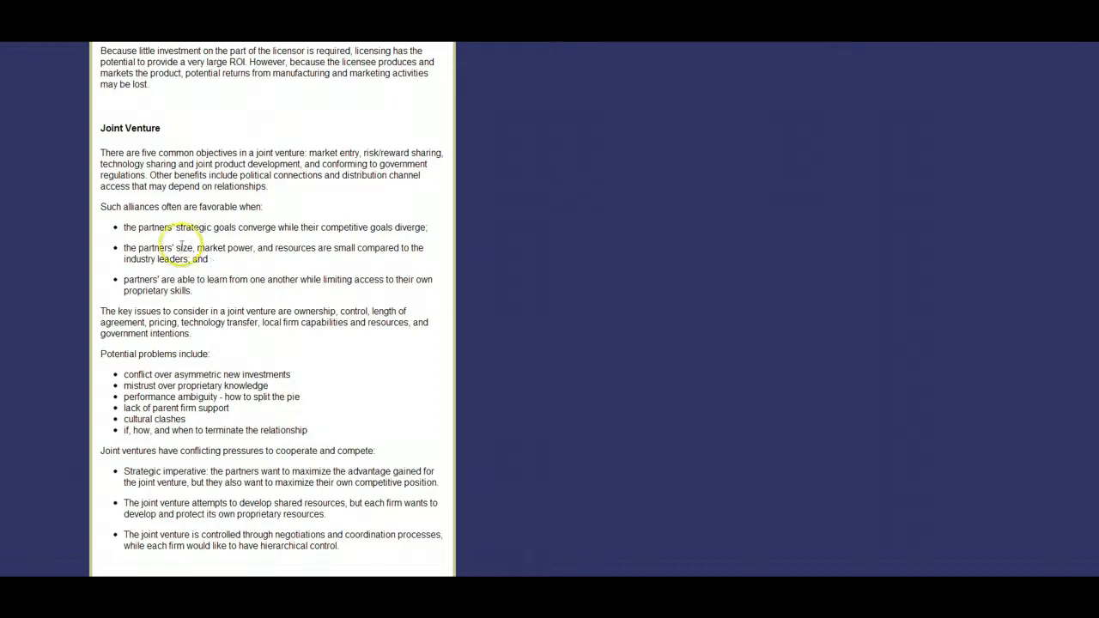
scroll("down", 3)
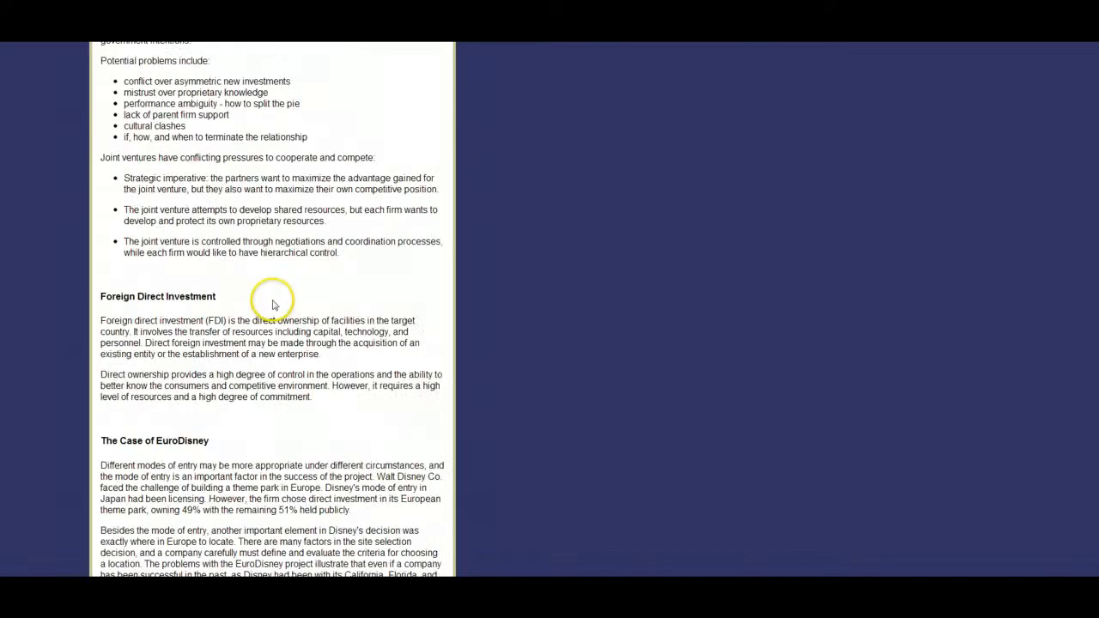
scroll("down", 3)
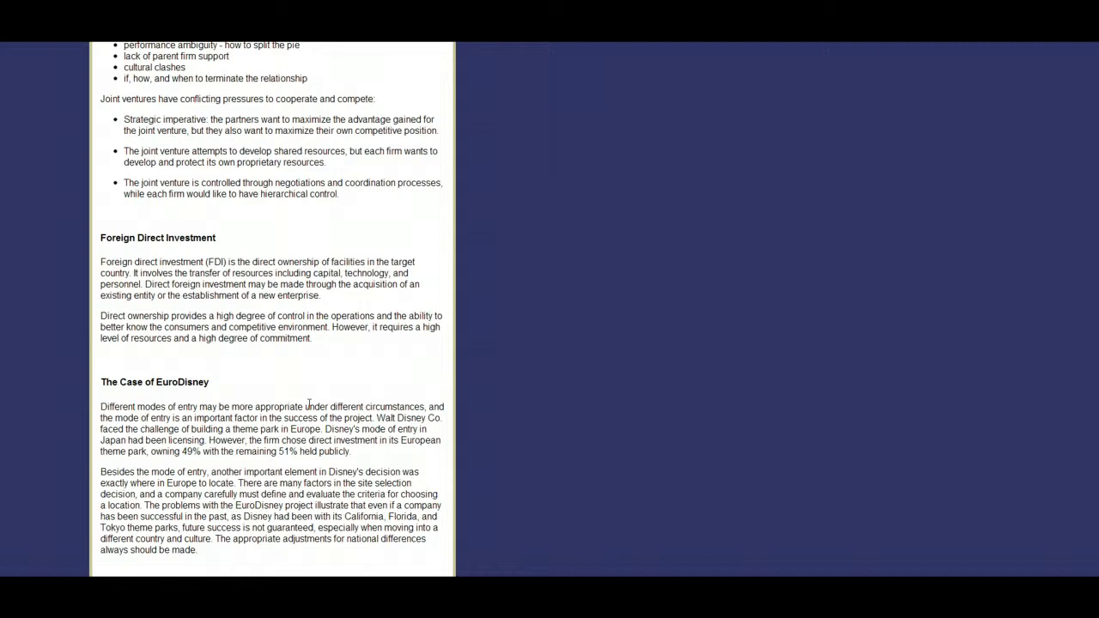
scroll("up", 3)
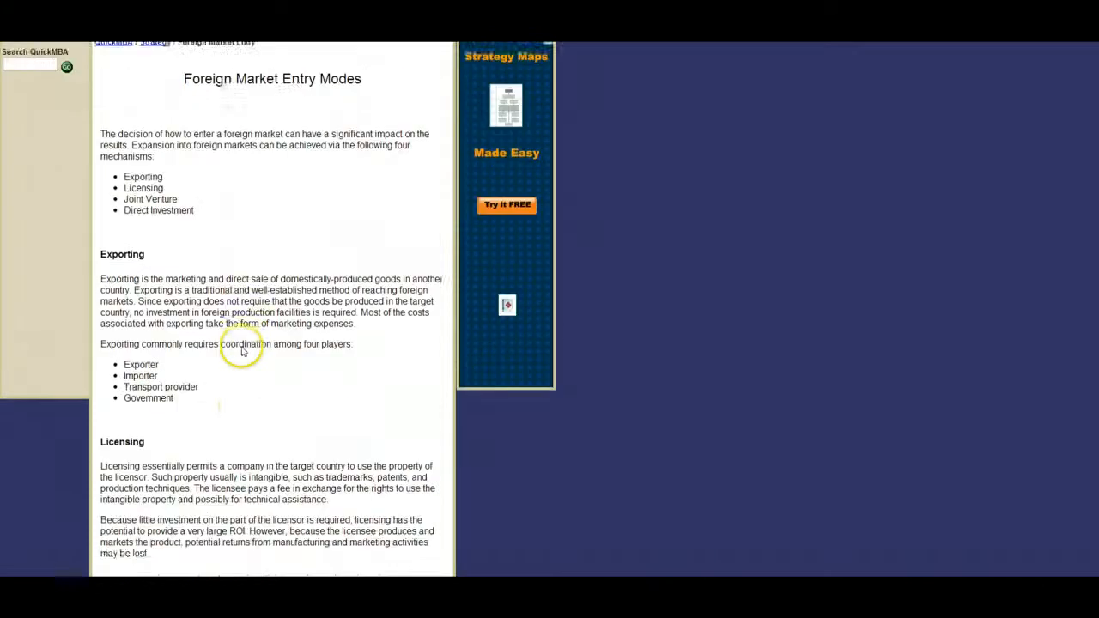
scroll("up", 3)
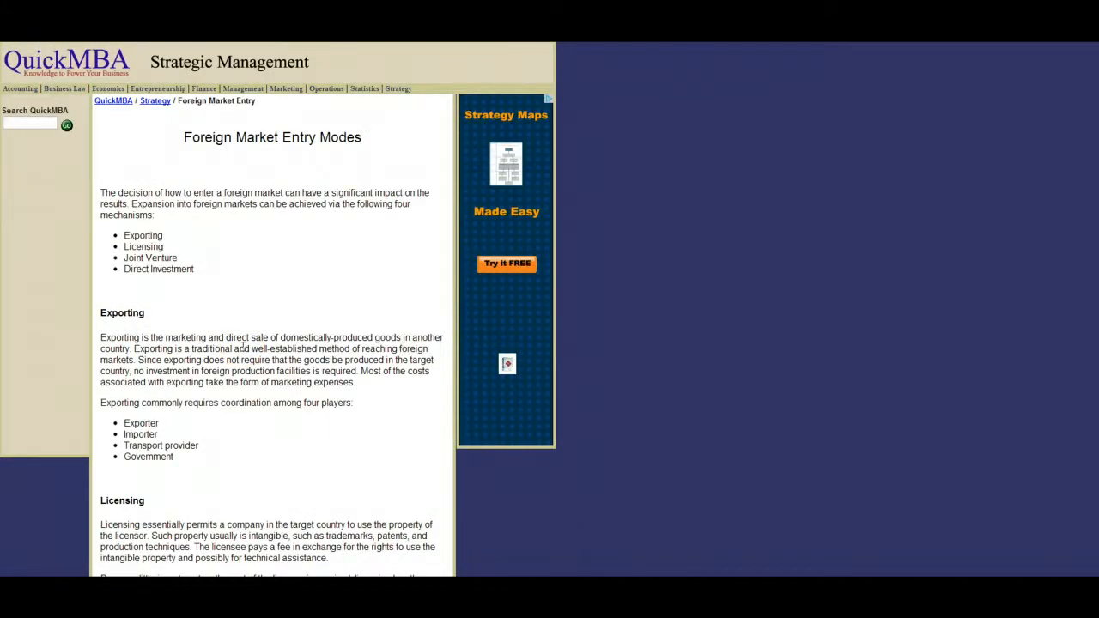
mouse_move(330, 309)
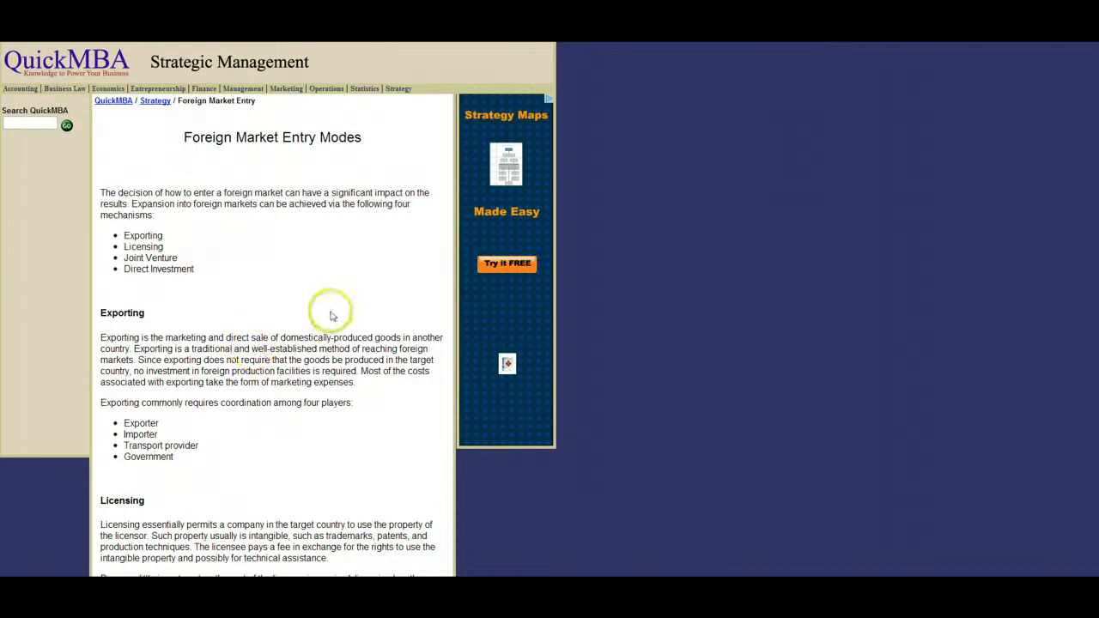
mouse_move(400, 320)
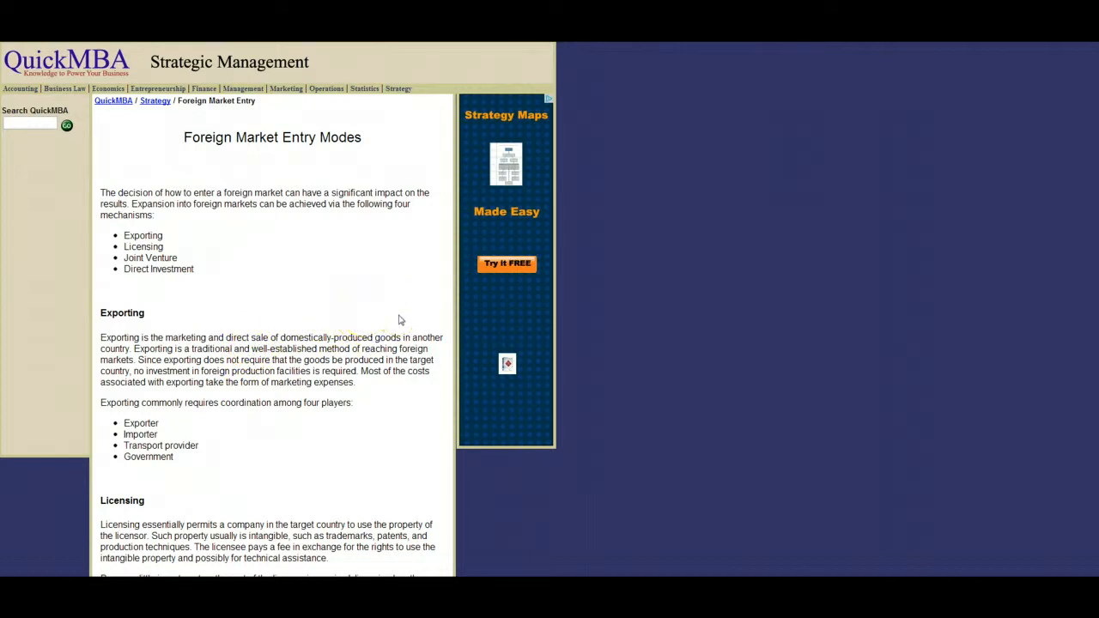